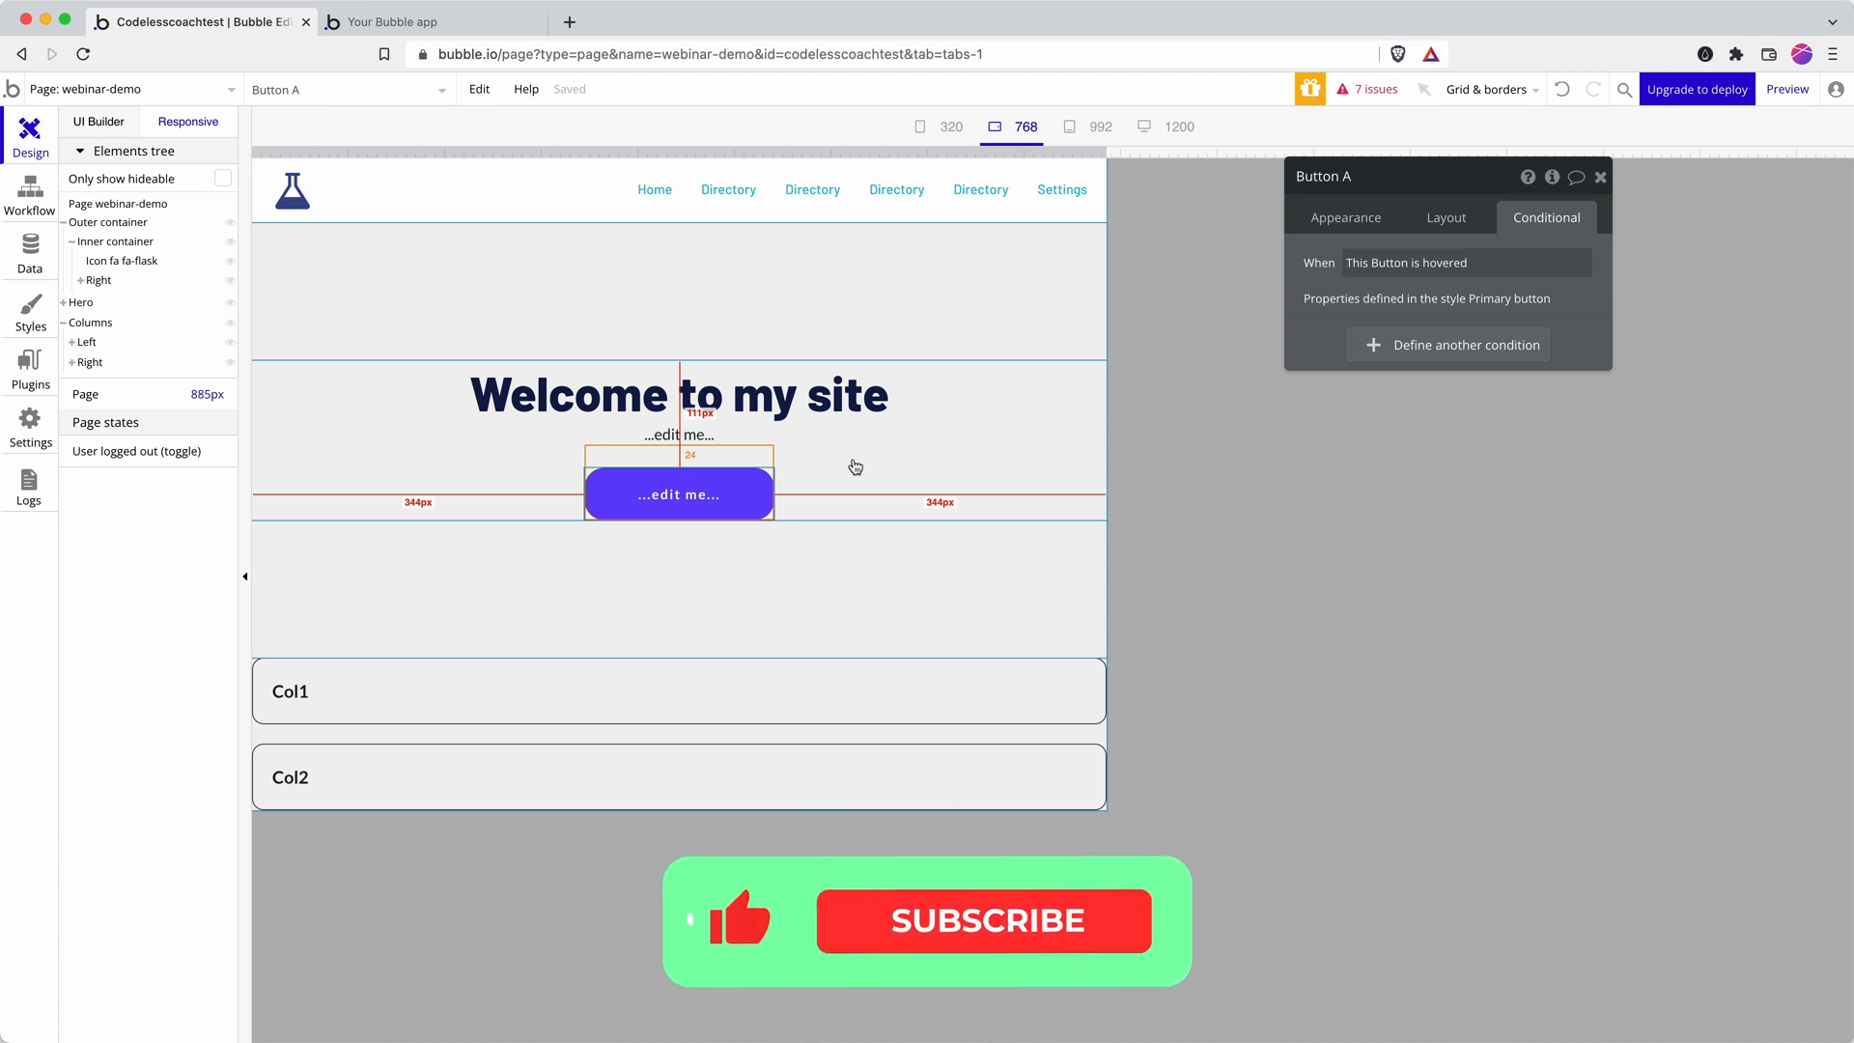
Reload the running 'Your Bubble app' preview so the latest webinar-demo page shows in debug mode
left_click(982, 921)
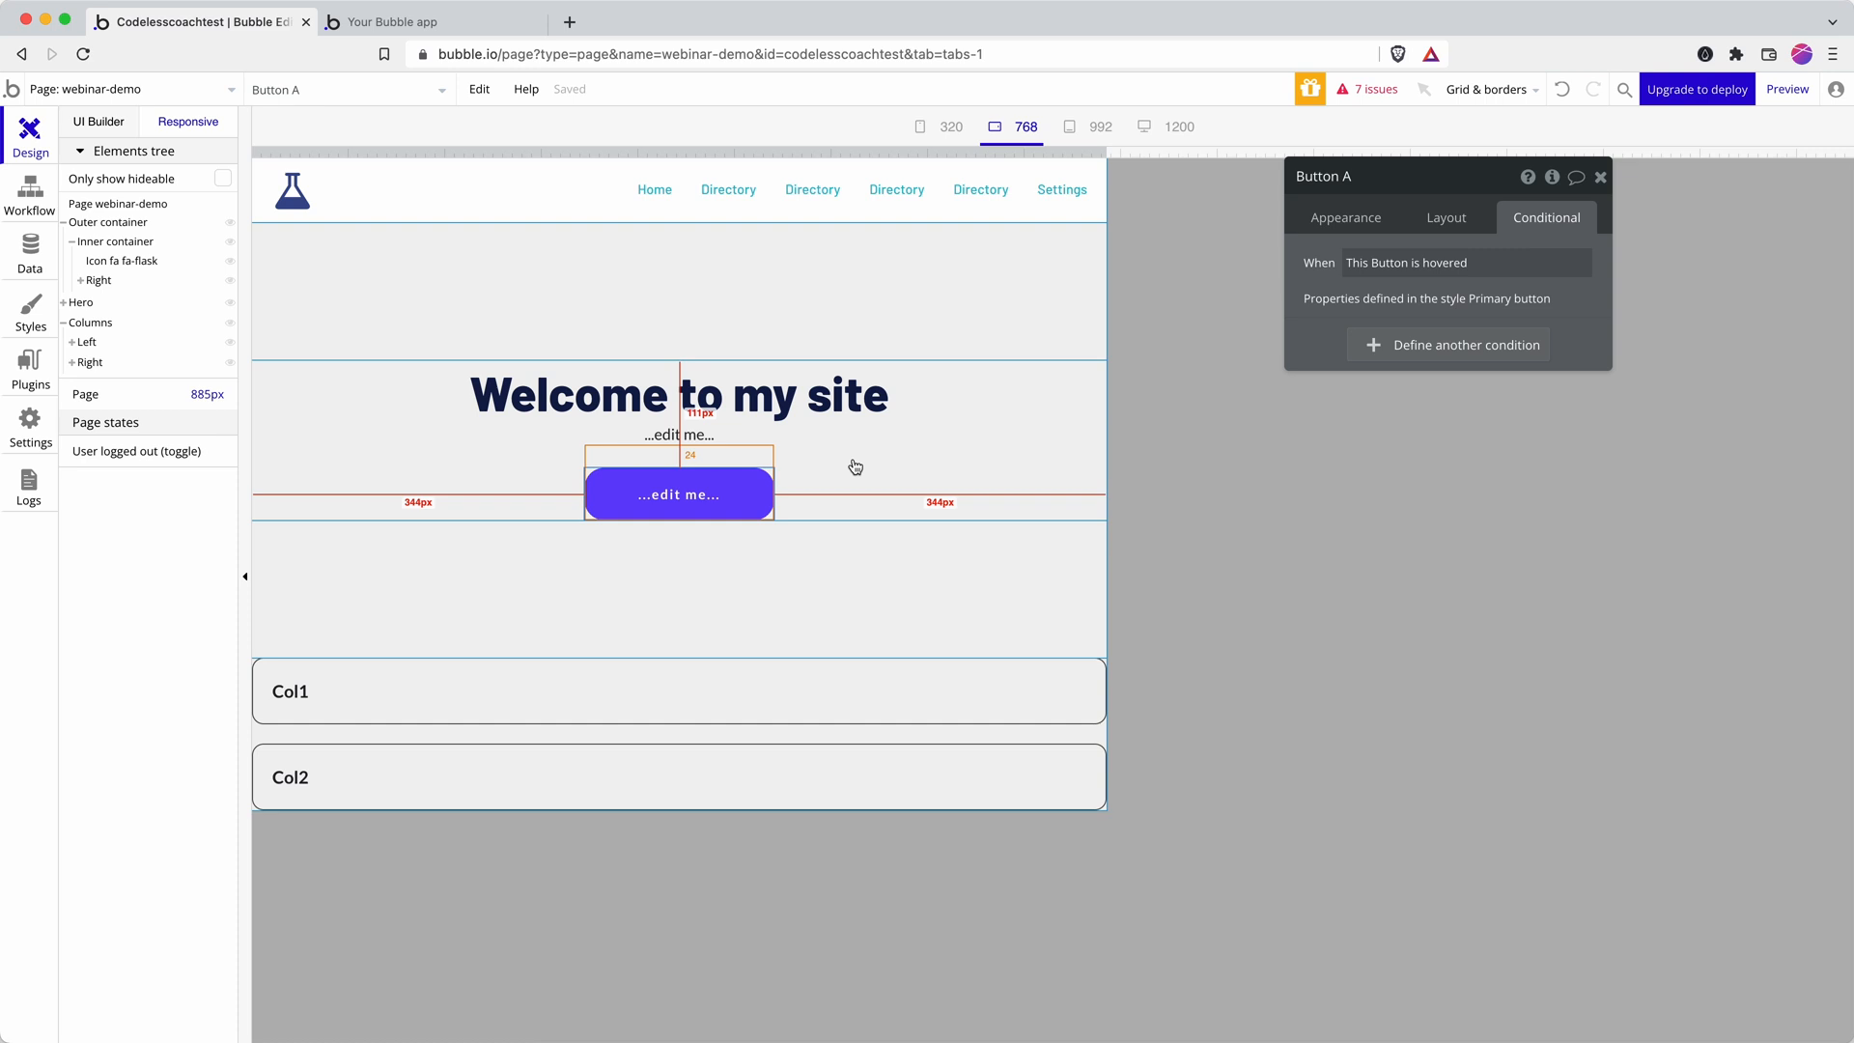
mouse_move(921, 483)
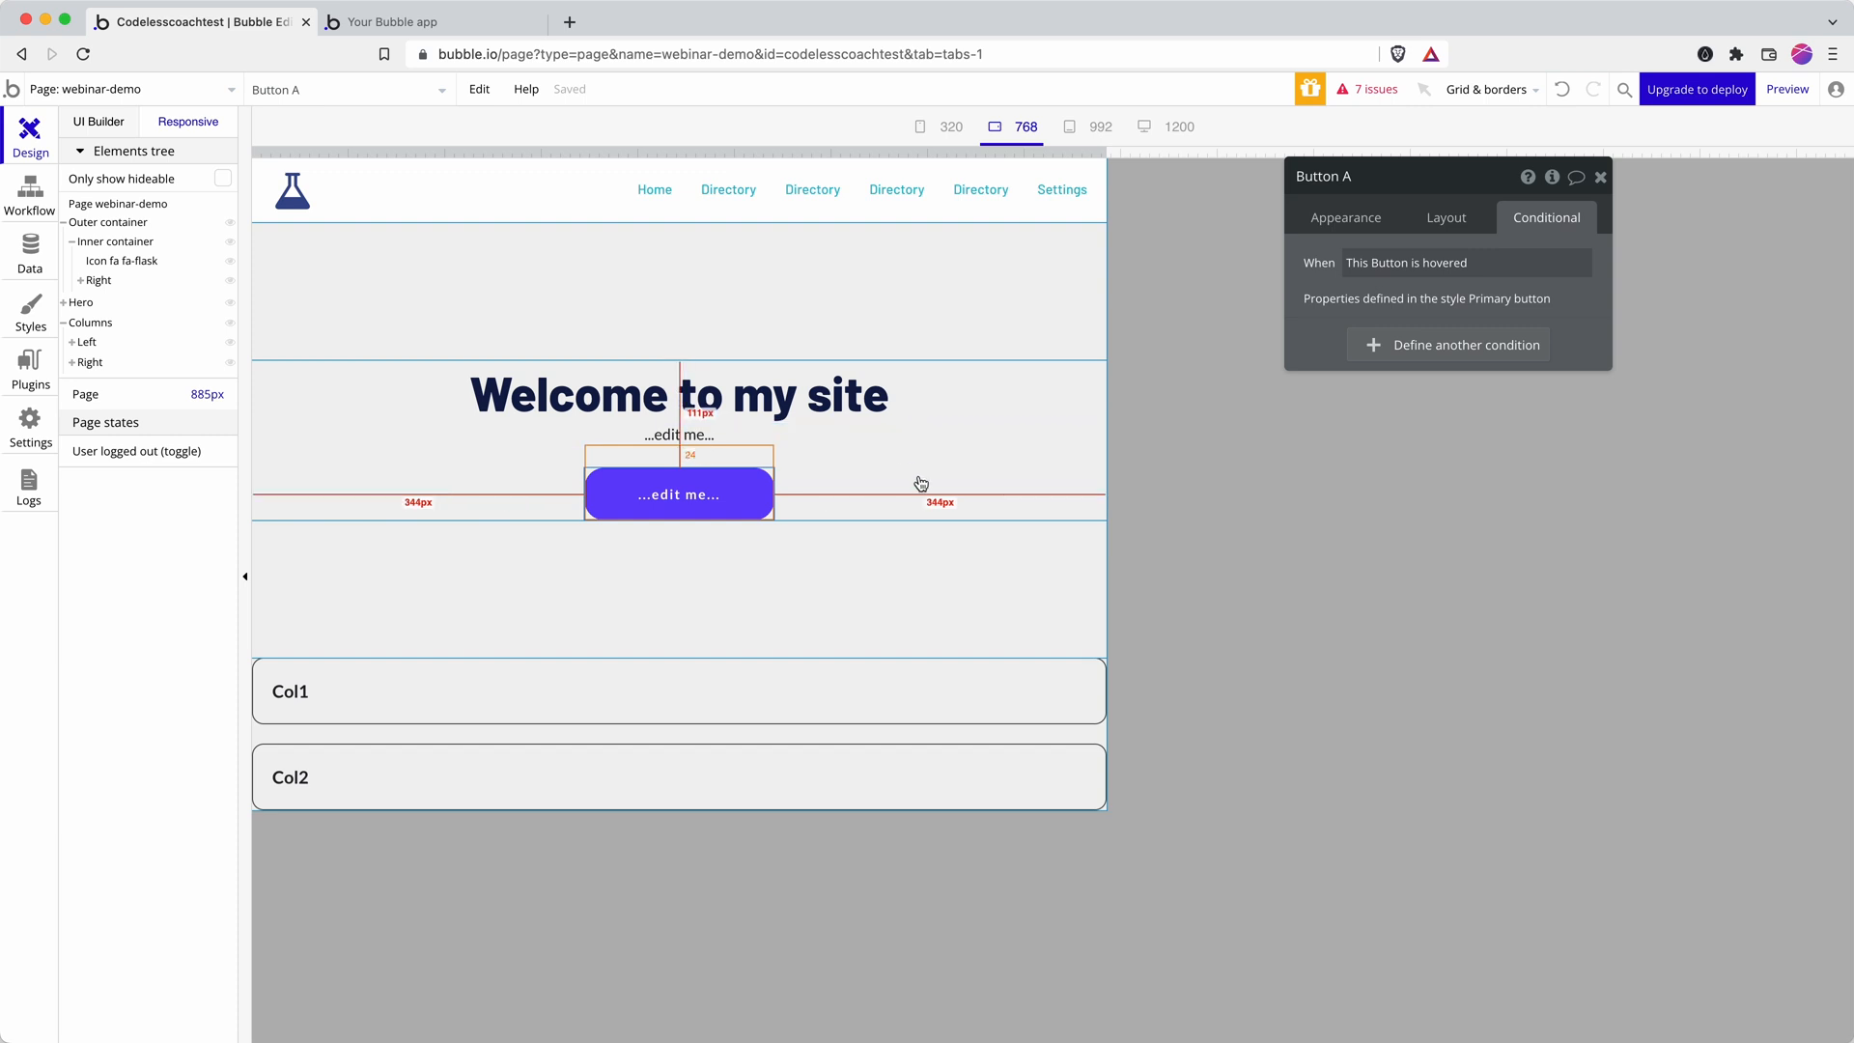
mouse_move(929, 493)
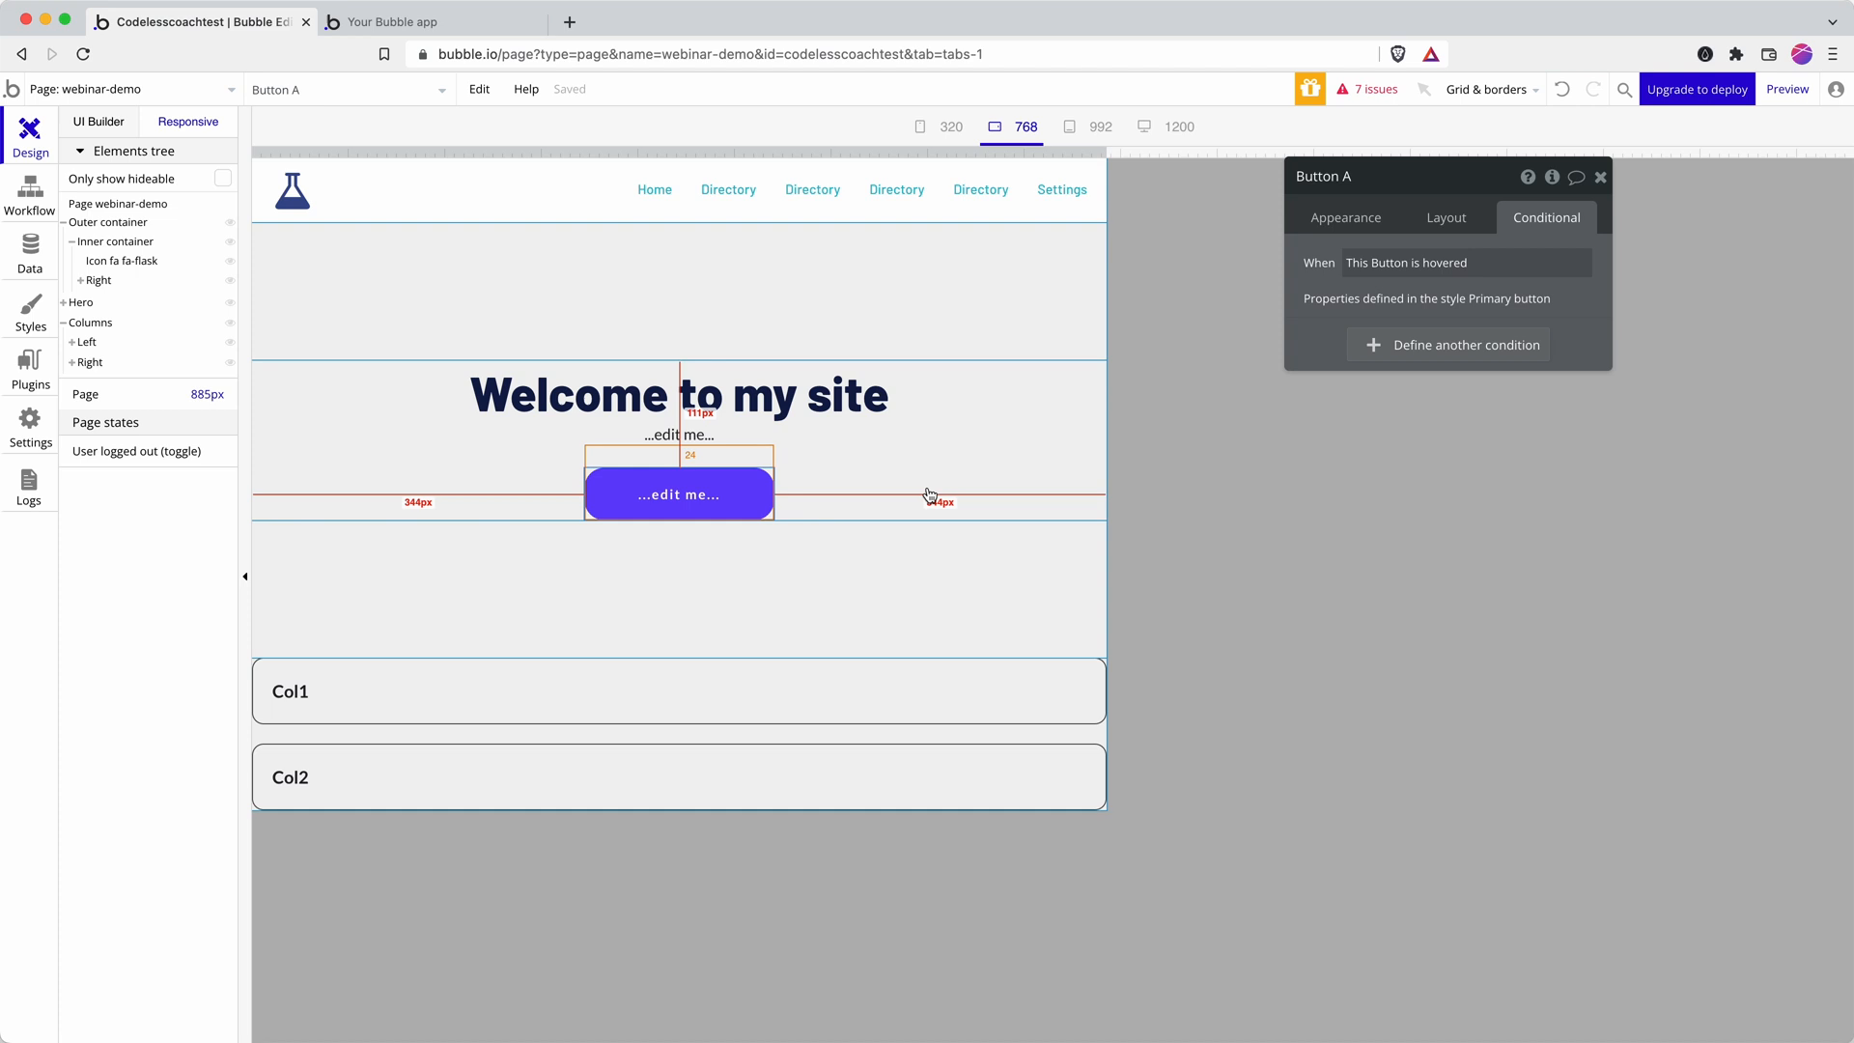
mouse_move(950, 465)
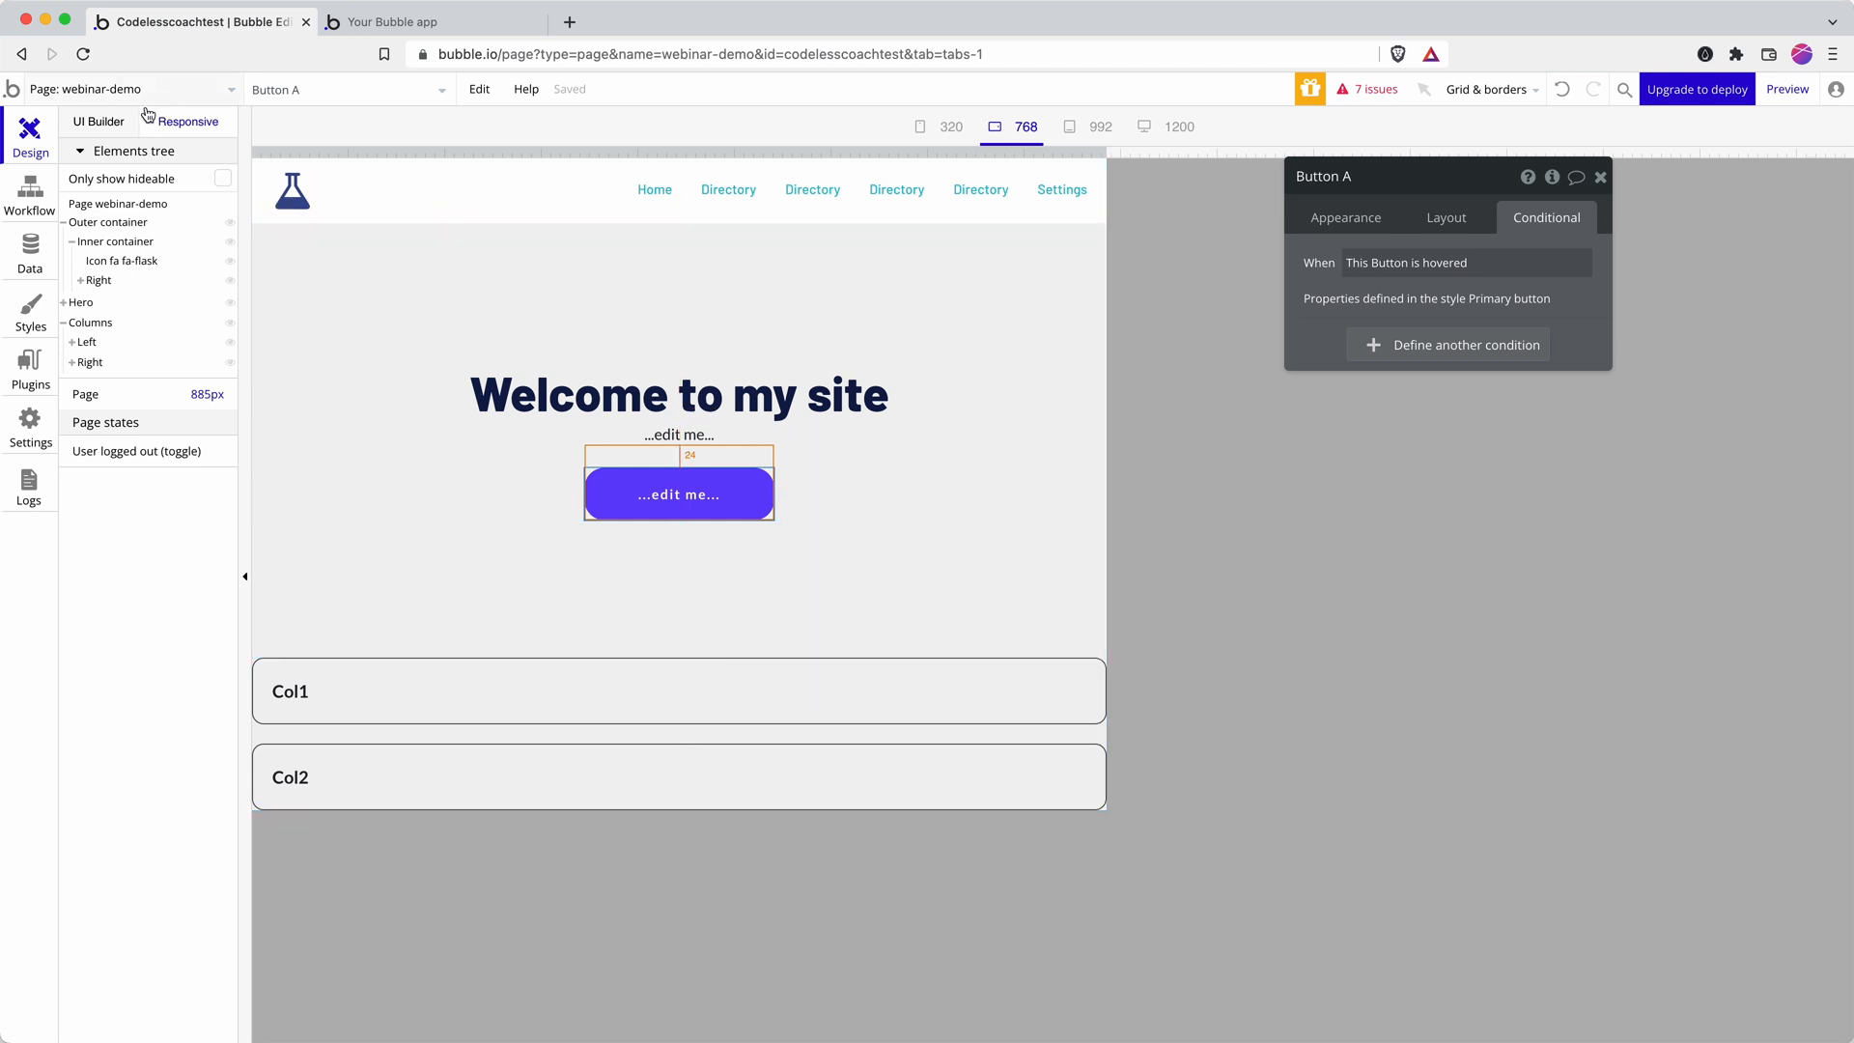
left_click(430, 22)
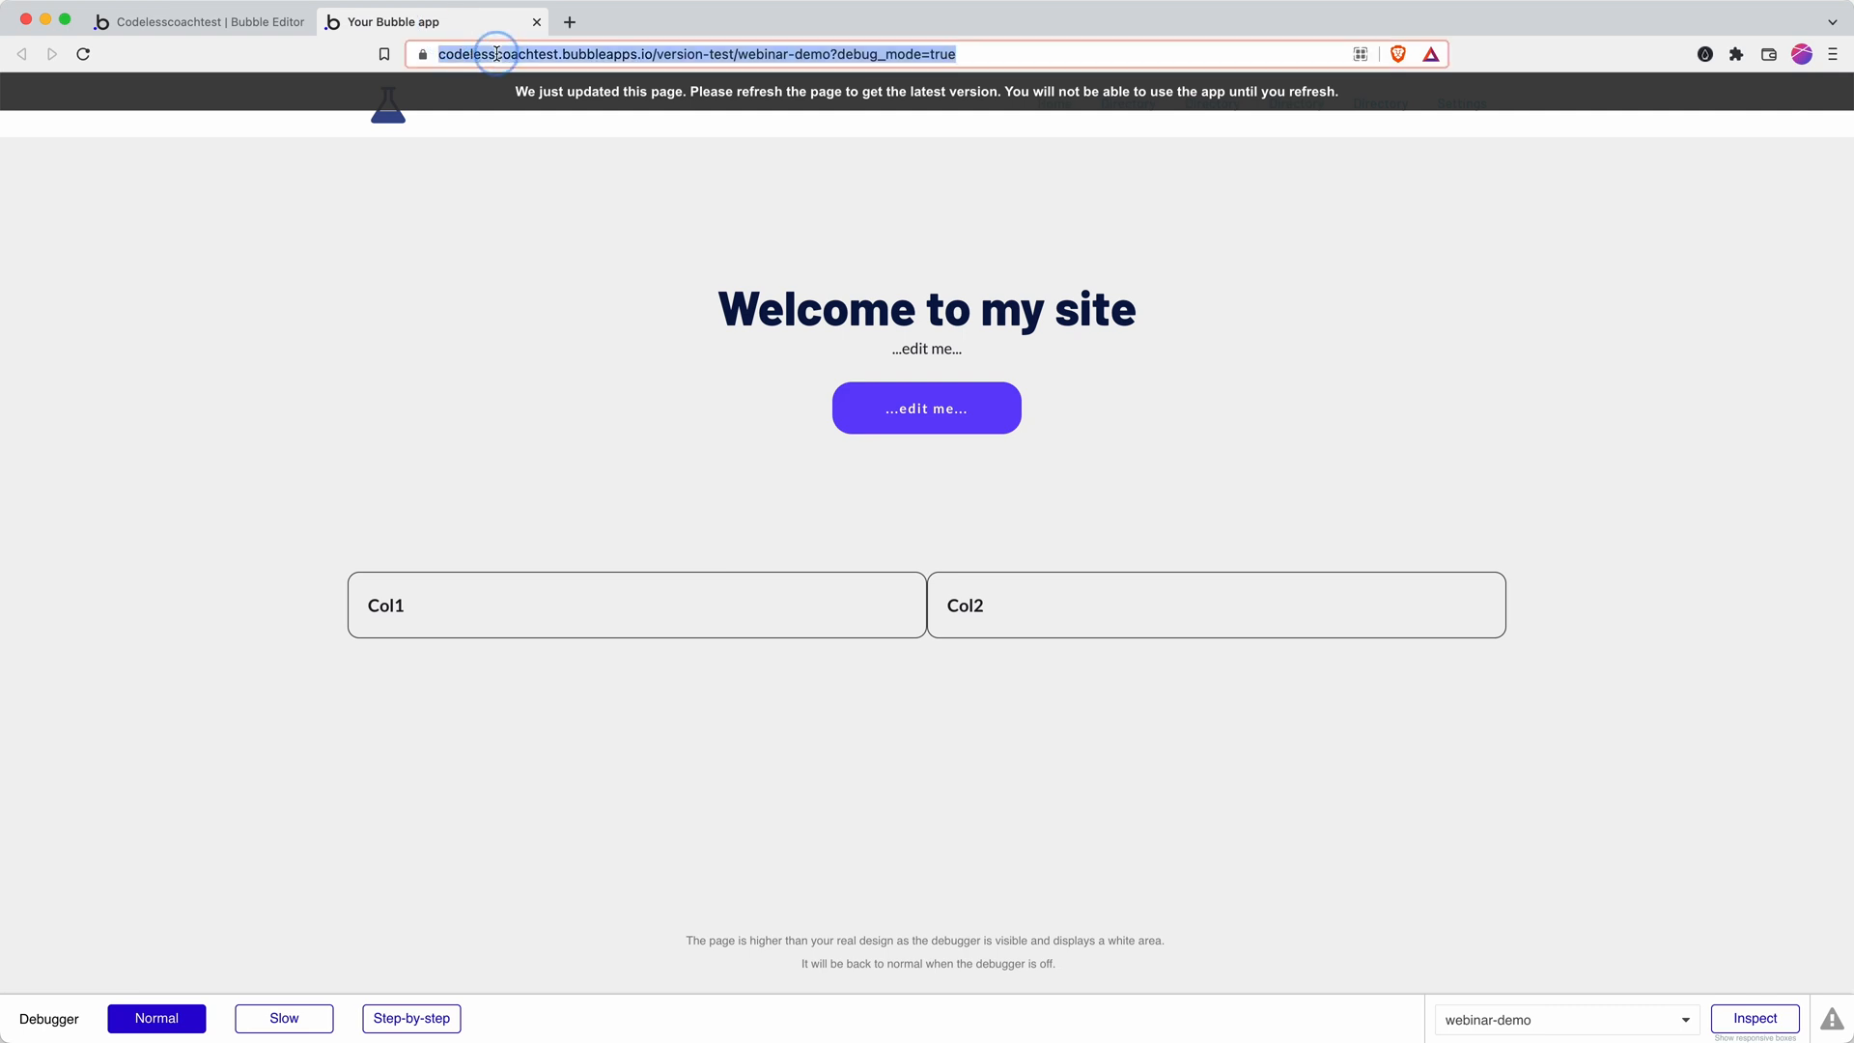
left_click(83, 54)
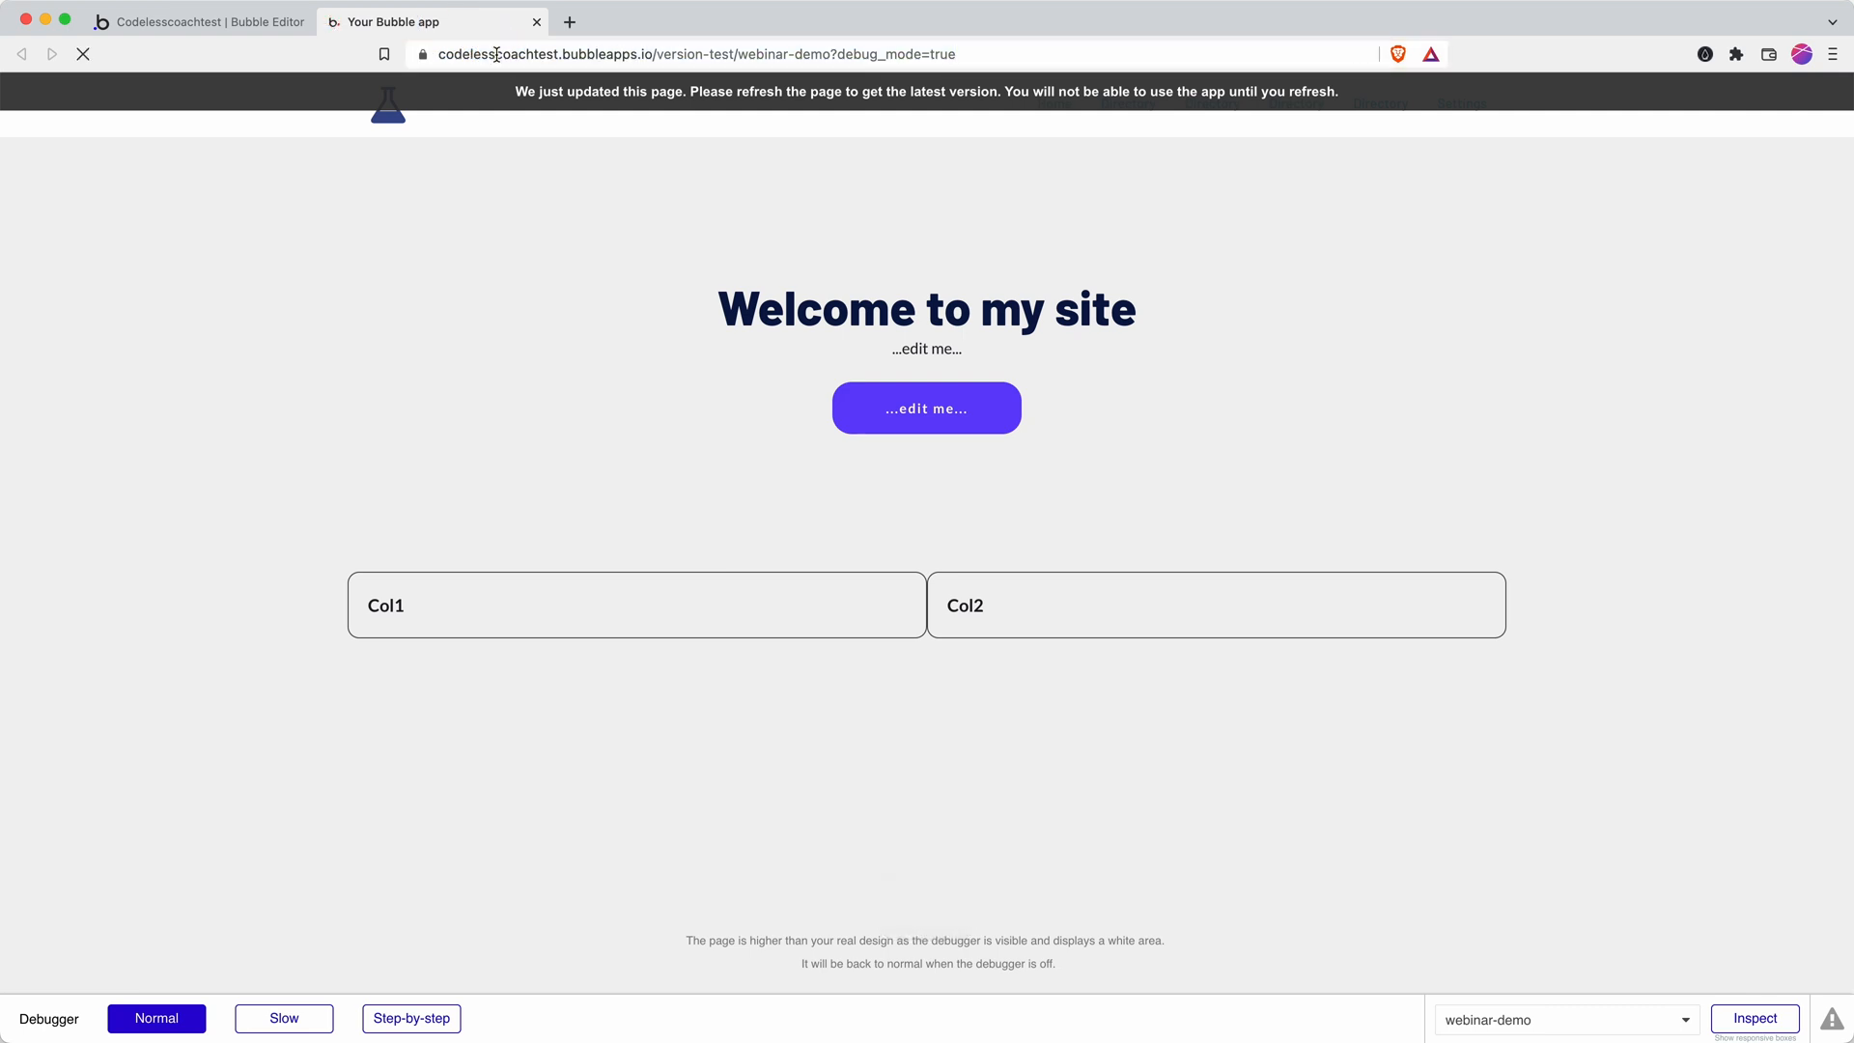
left_click(83, 54)
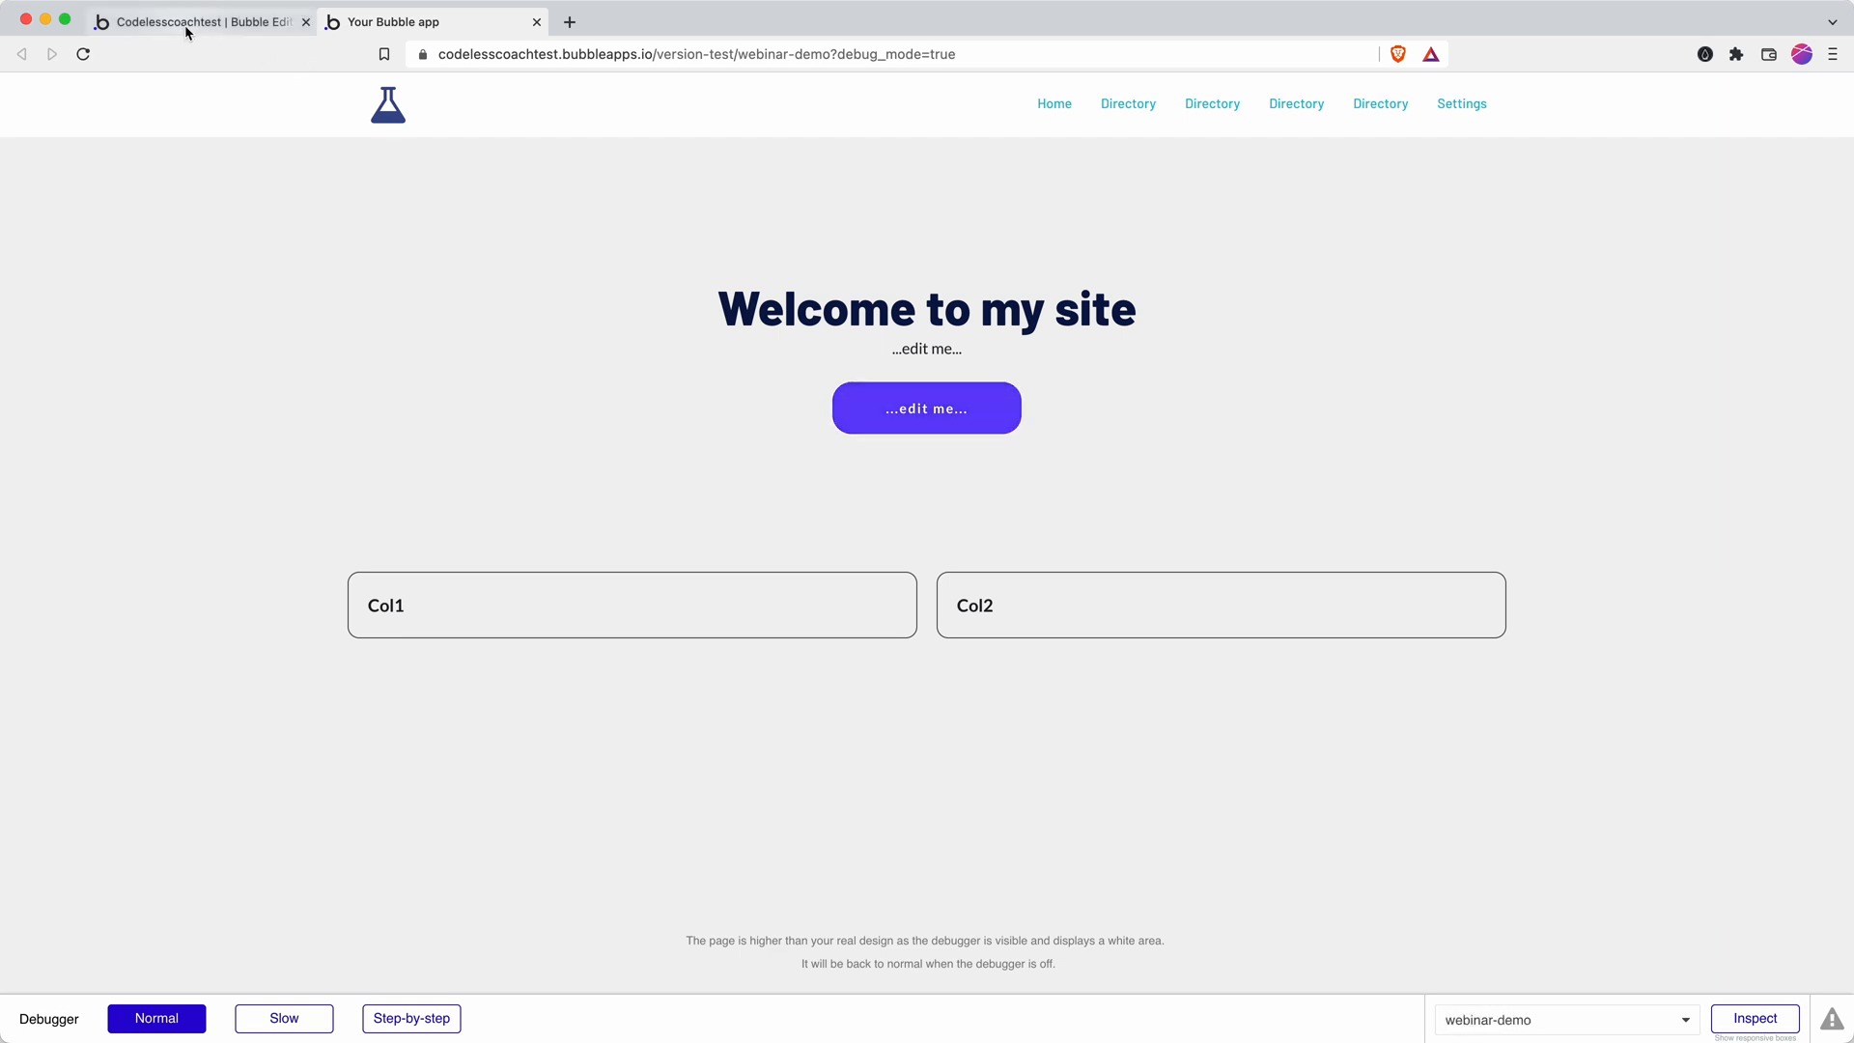
Back in the editor, review Button A's settings and paste a copy, Button B, below it
left_click(199, 21)
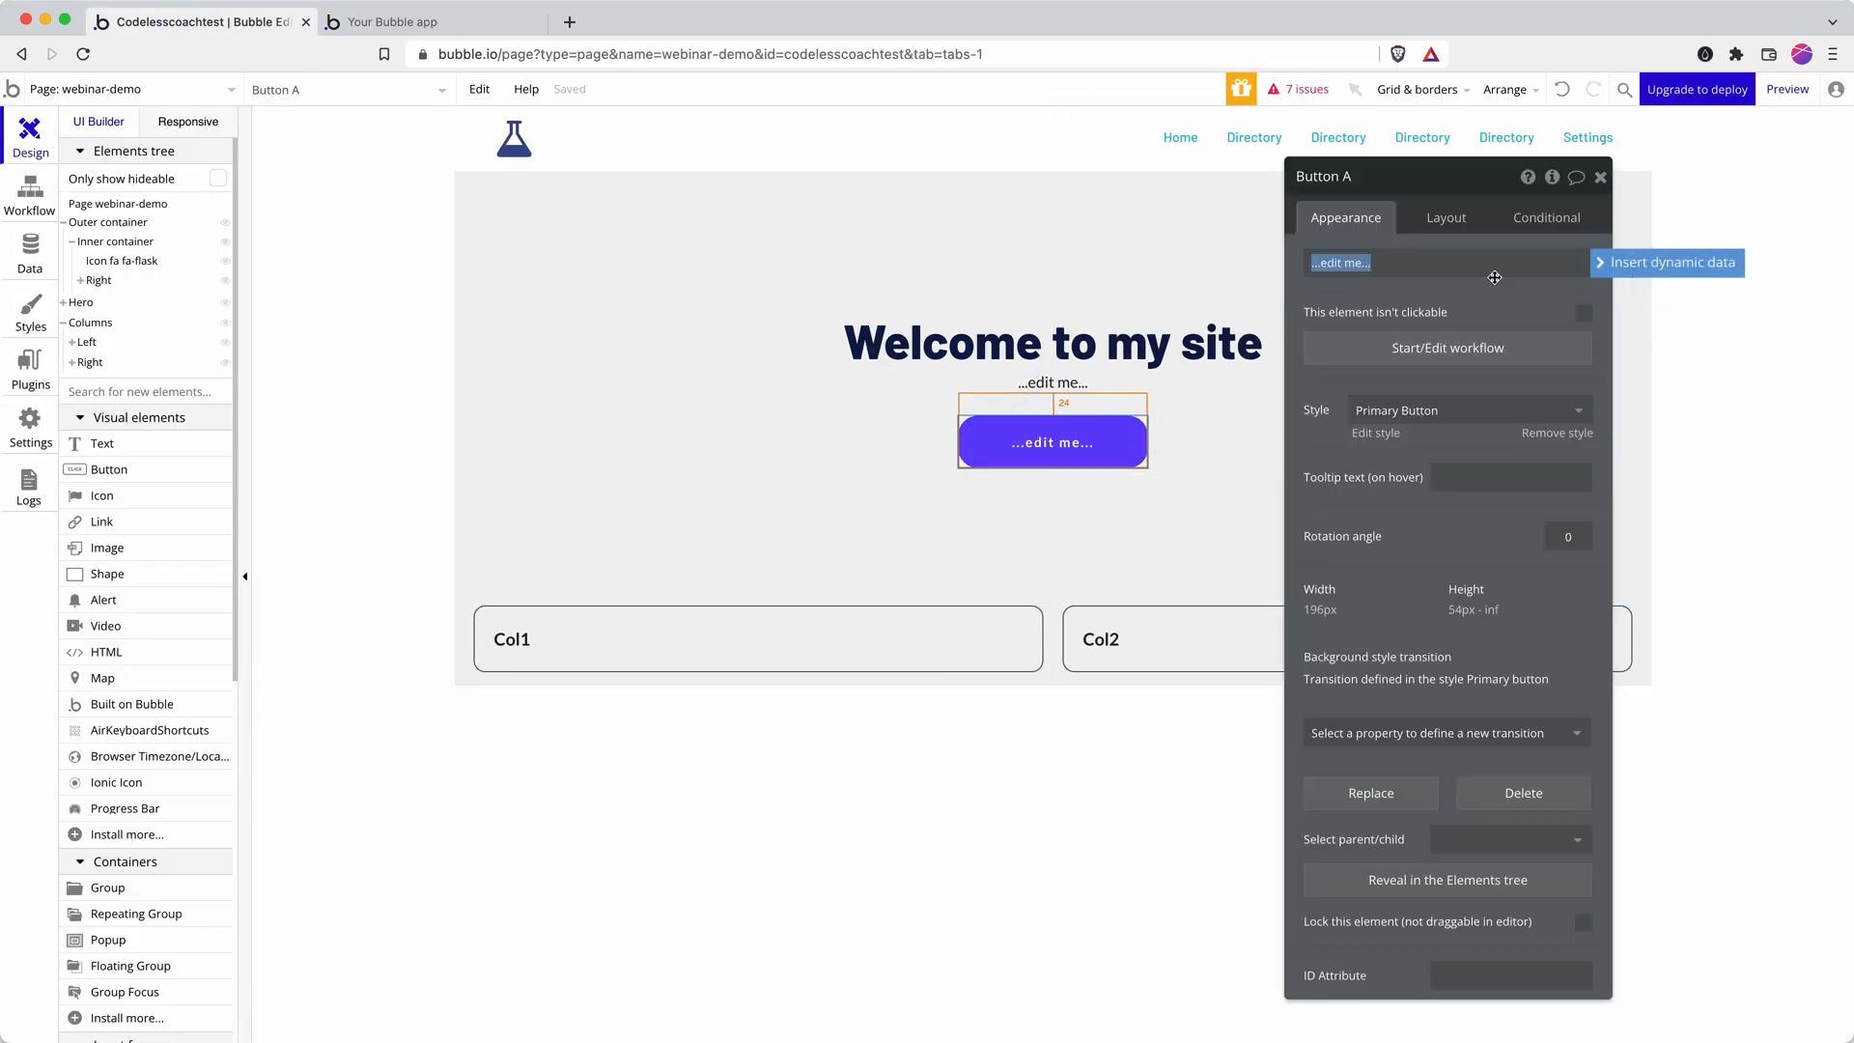
left_click(1545, 218)
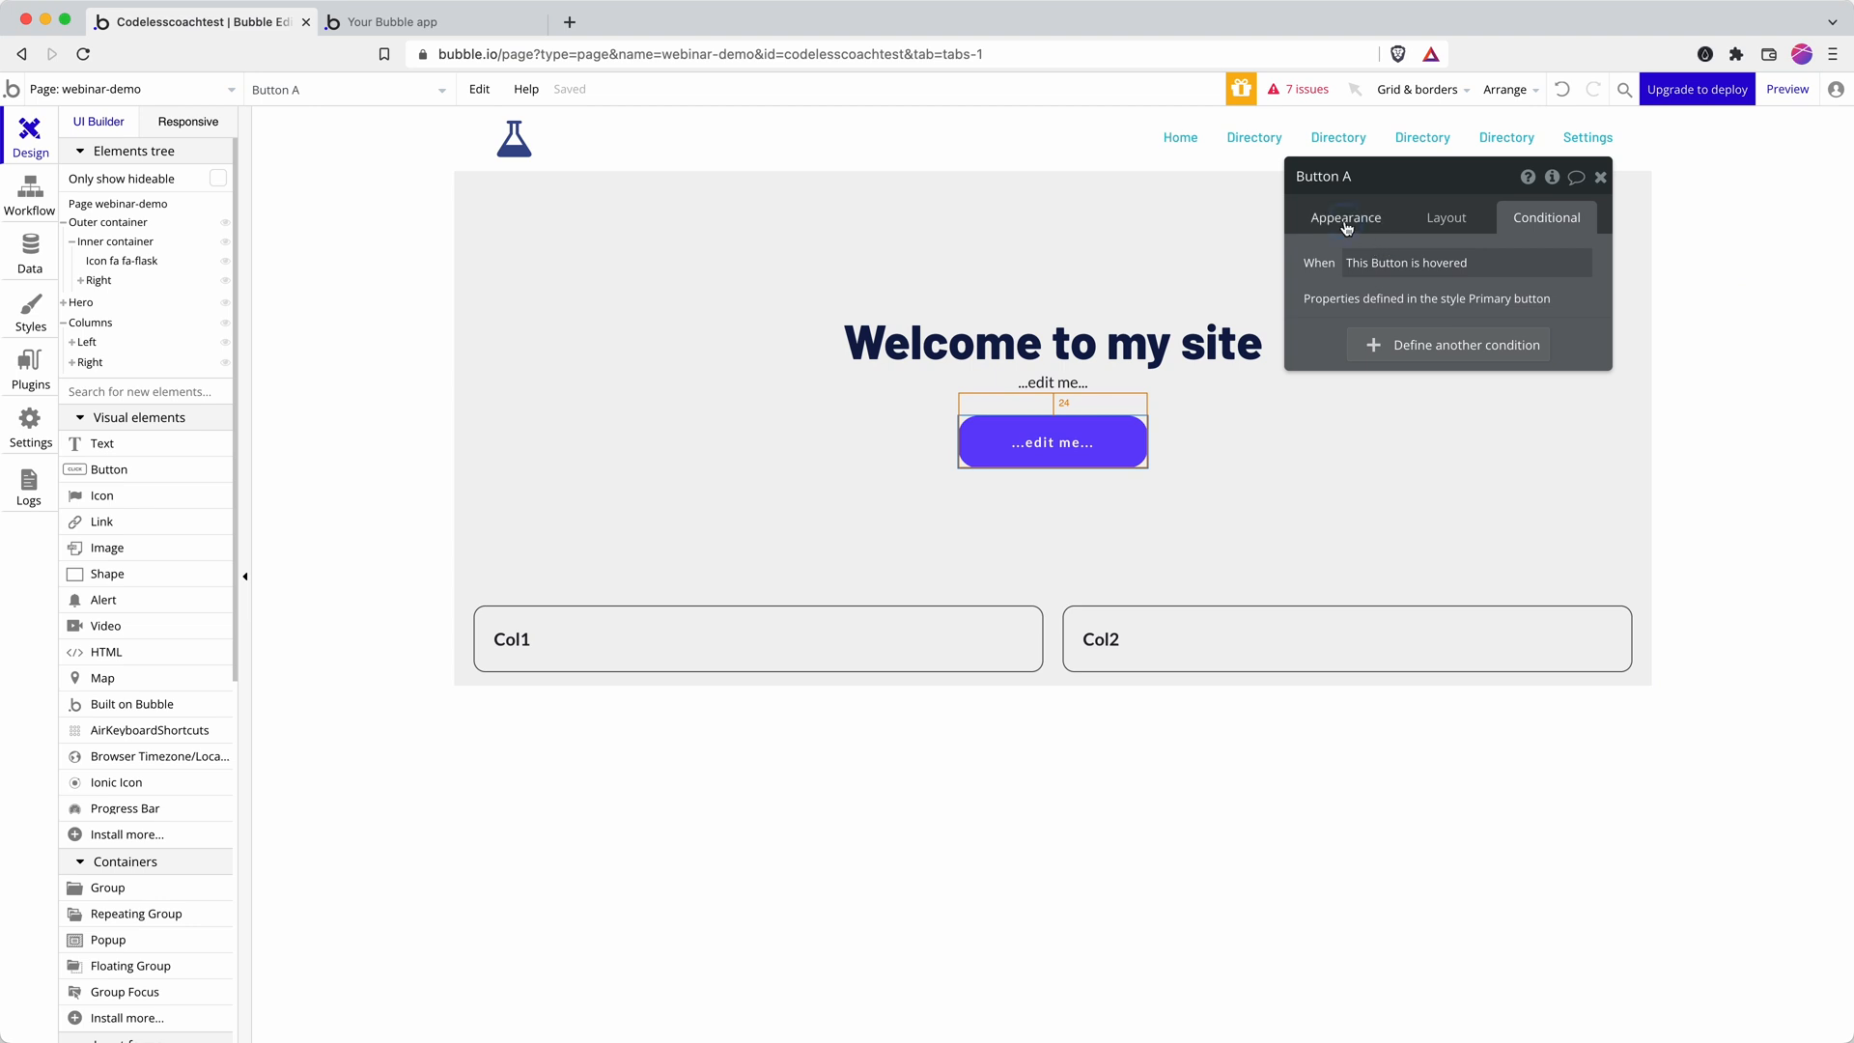
left_click(1344, 218)
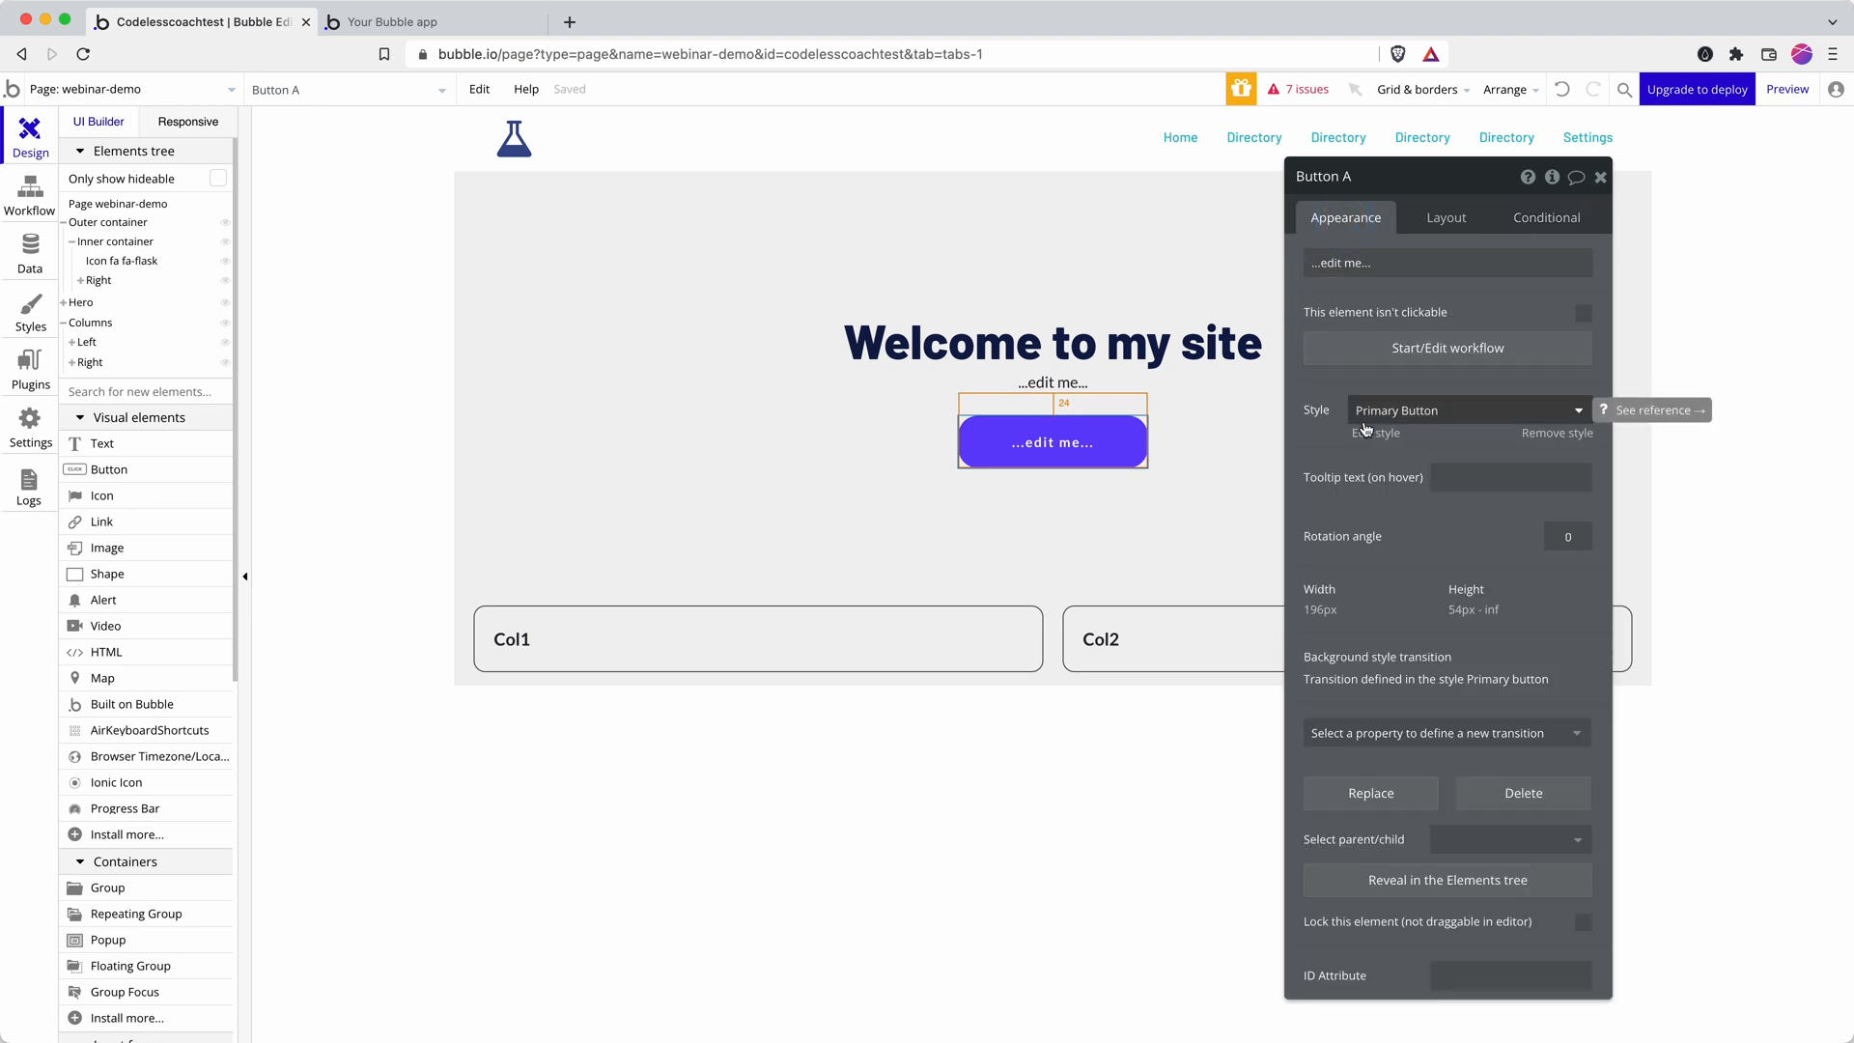
mouse_move(1386, 423)
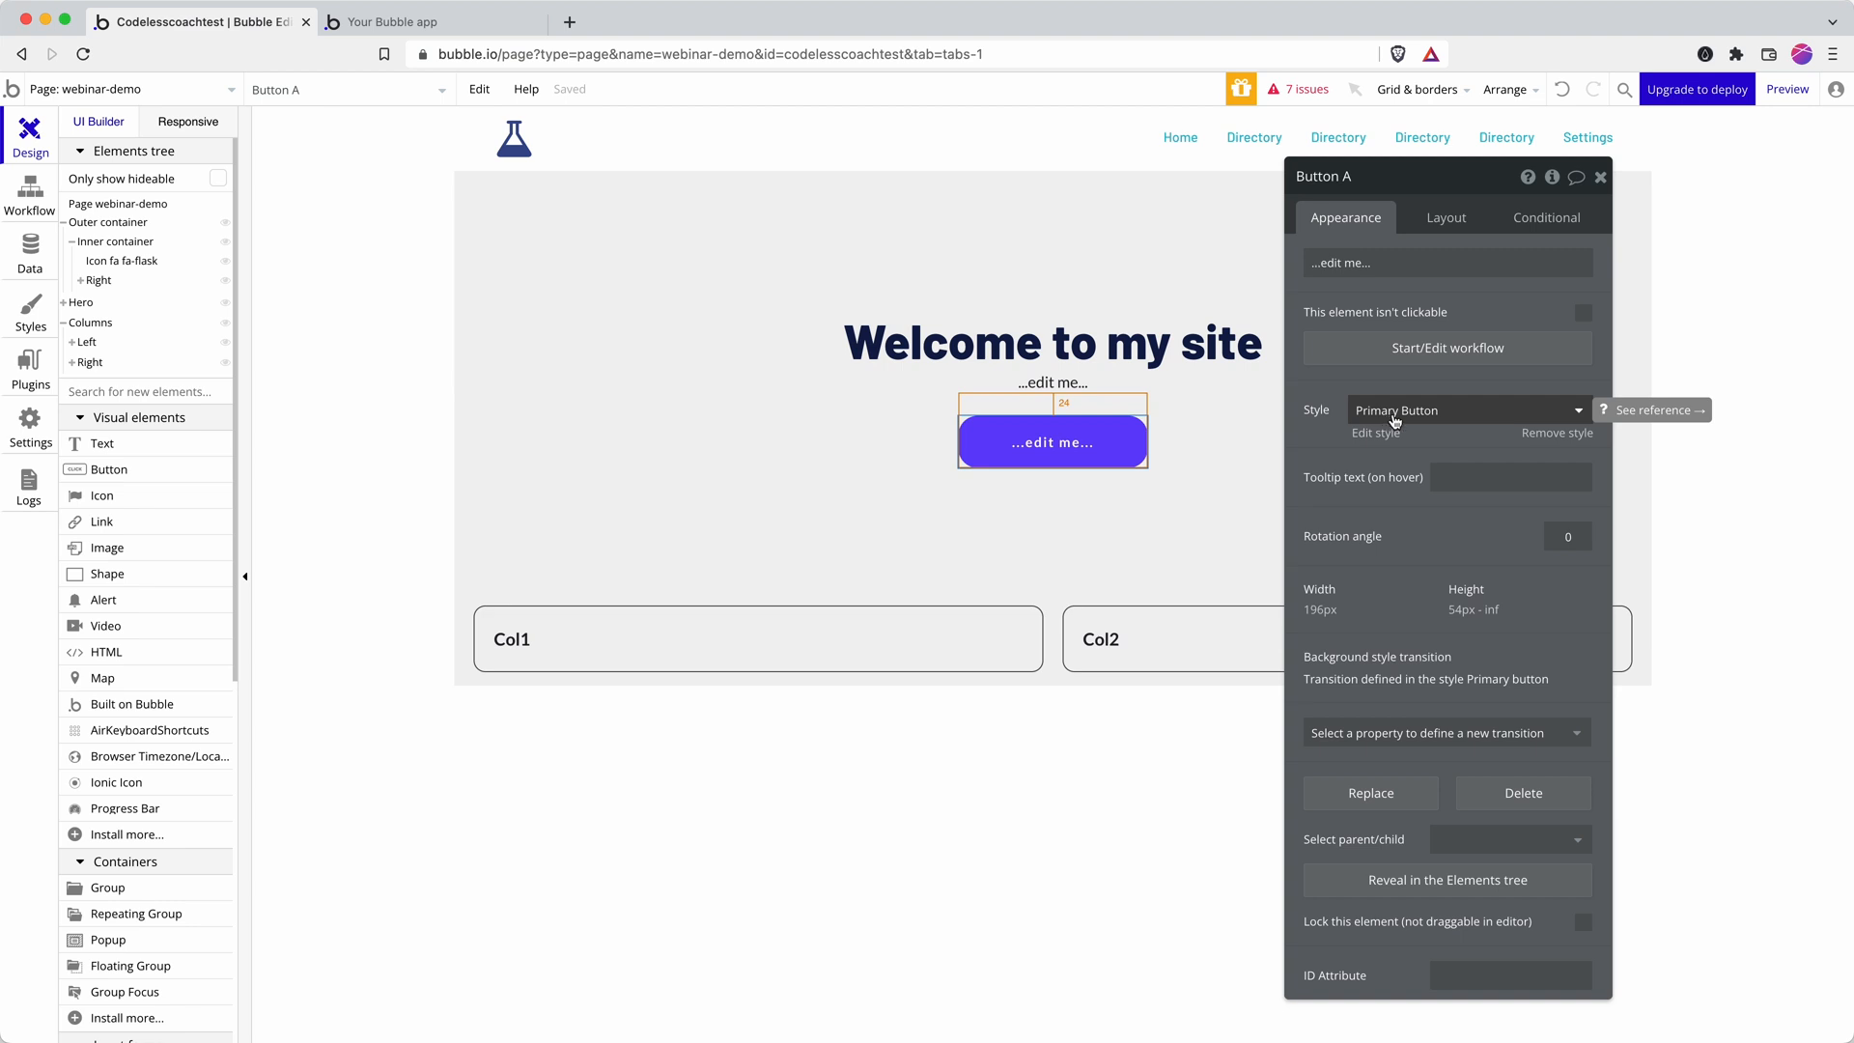
mouse_move(1375, 438)
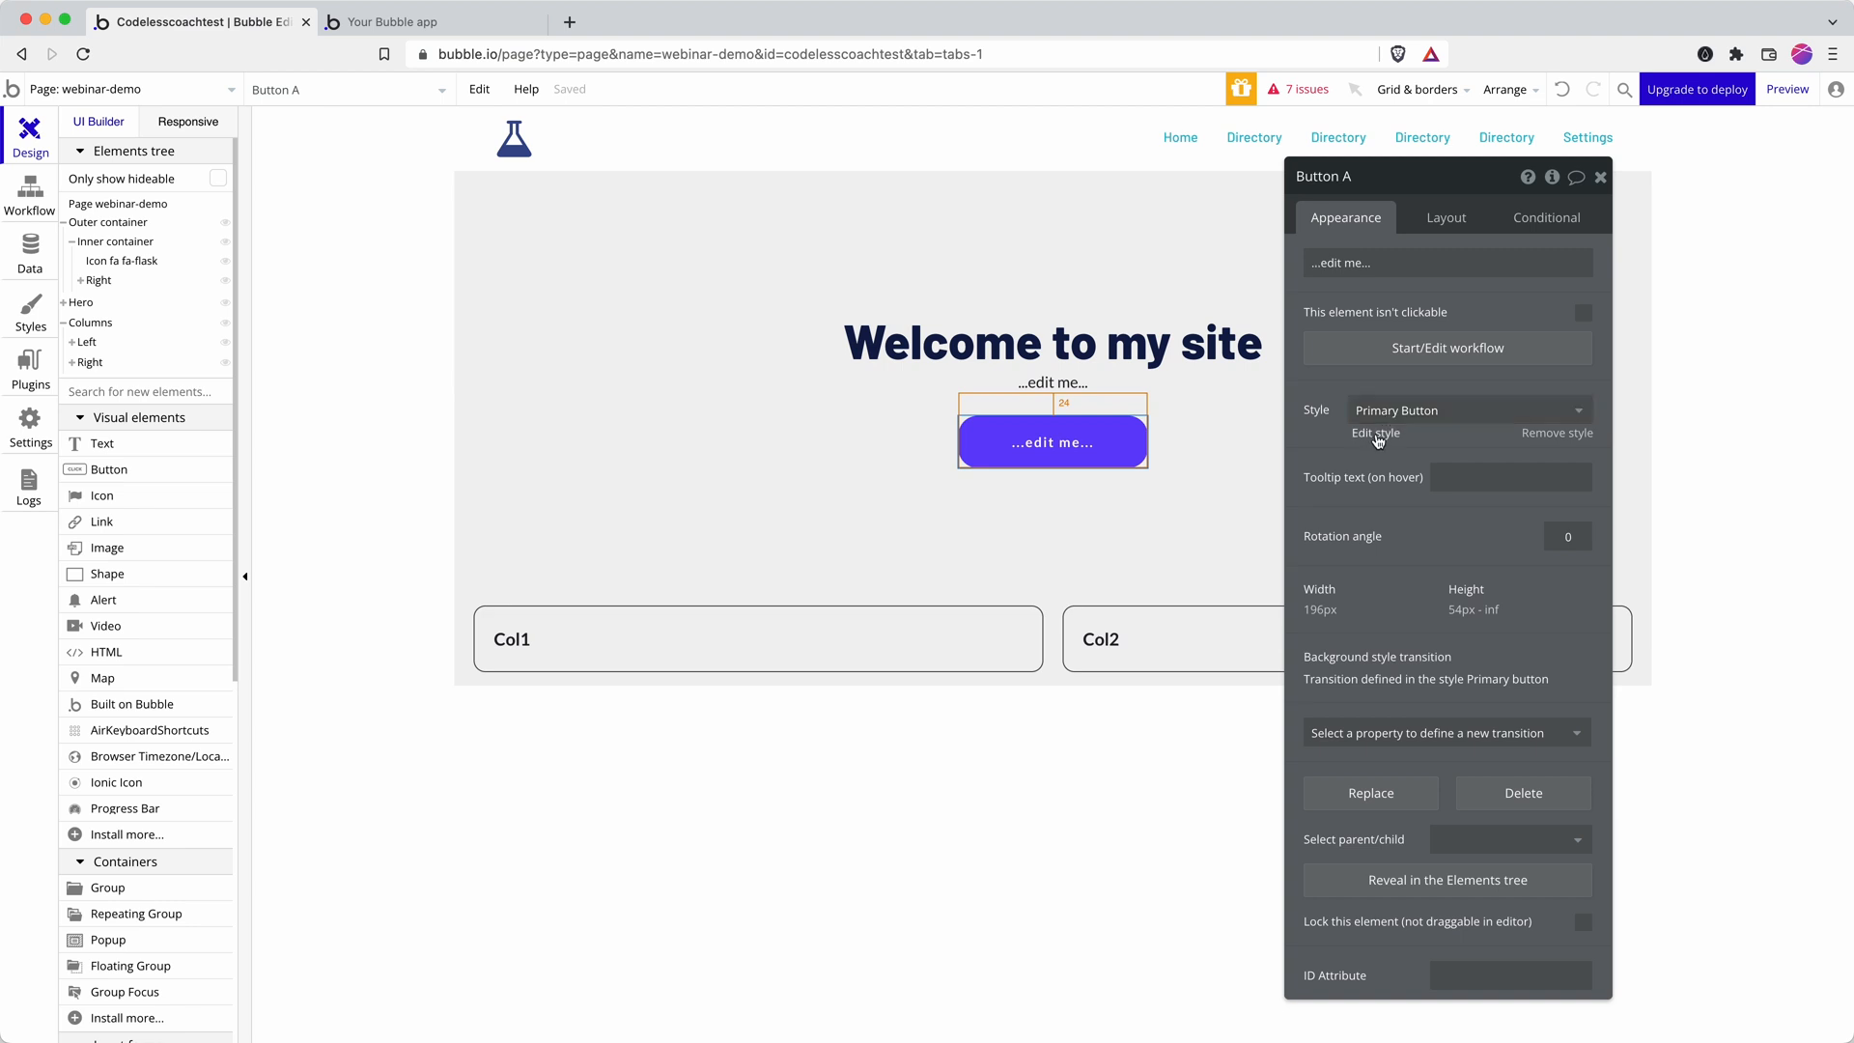
mouse_move(1375, 433)
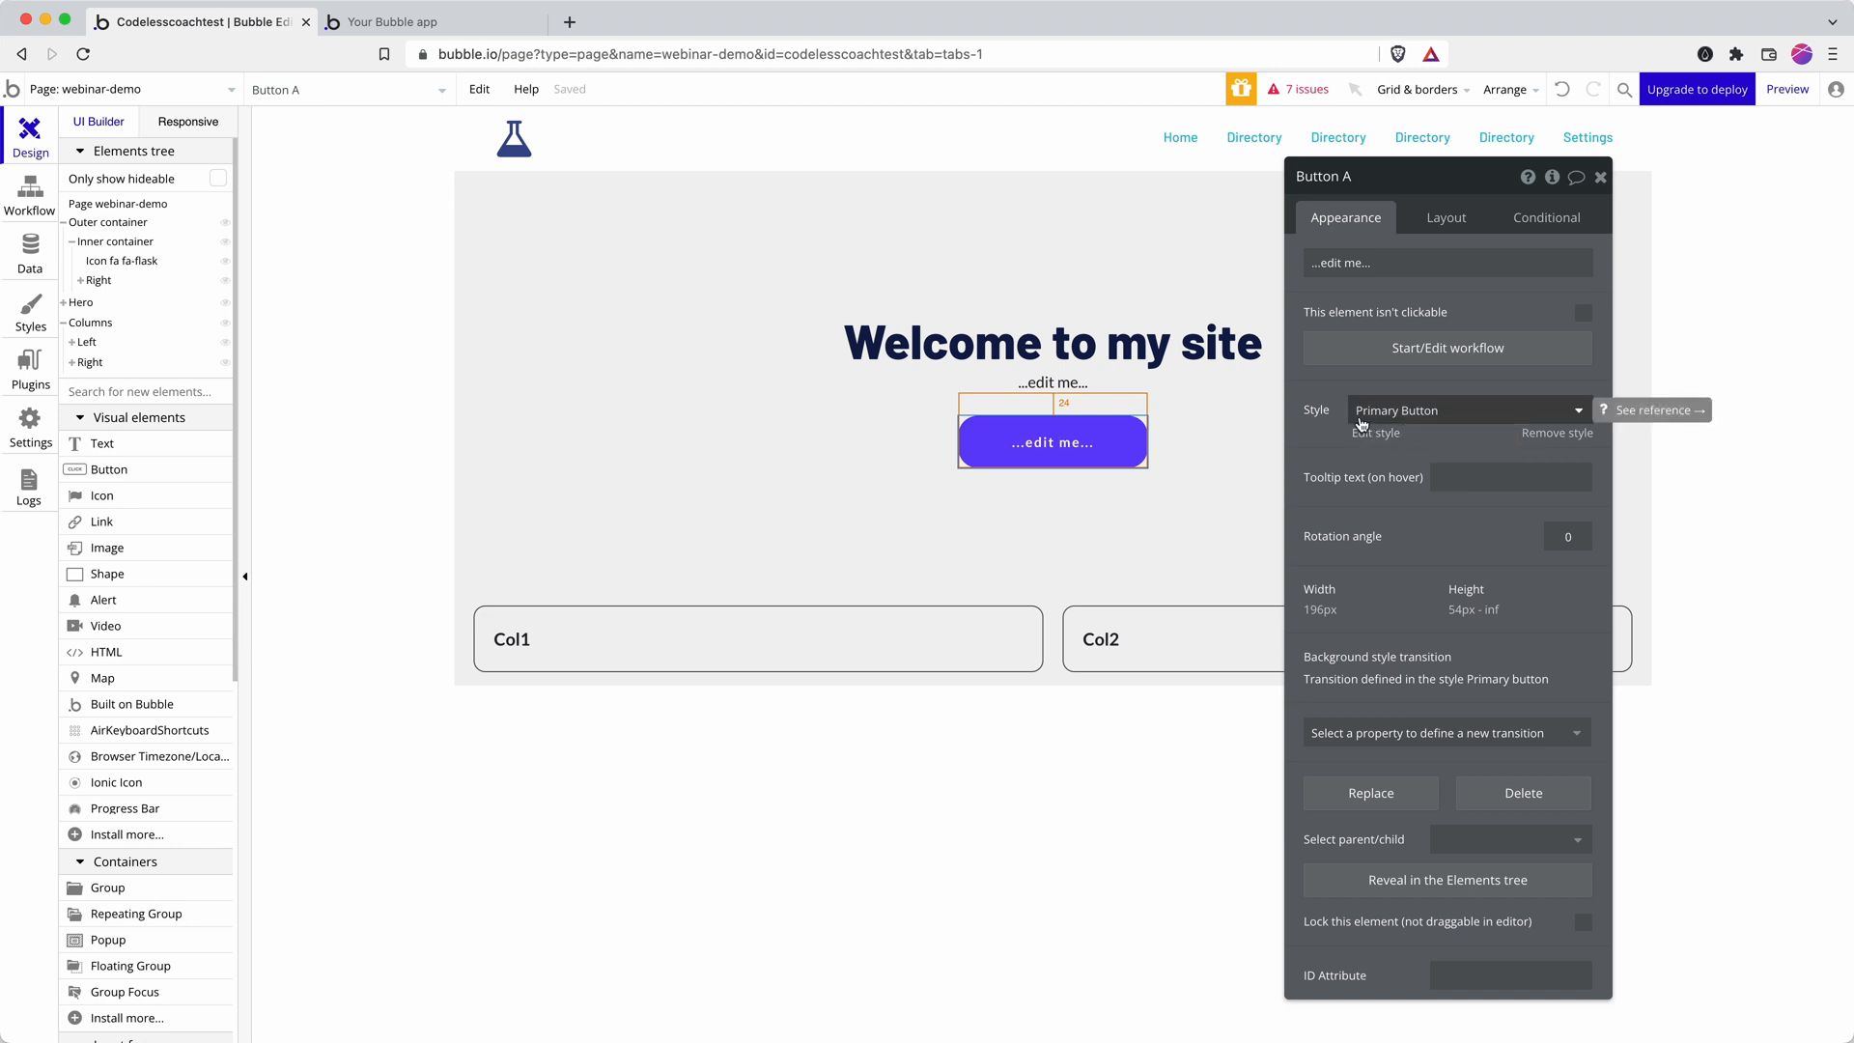
key("cmd+v")
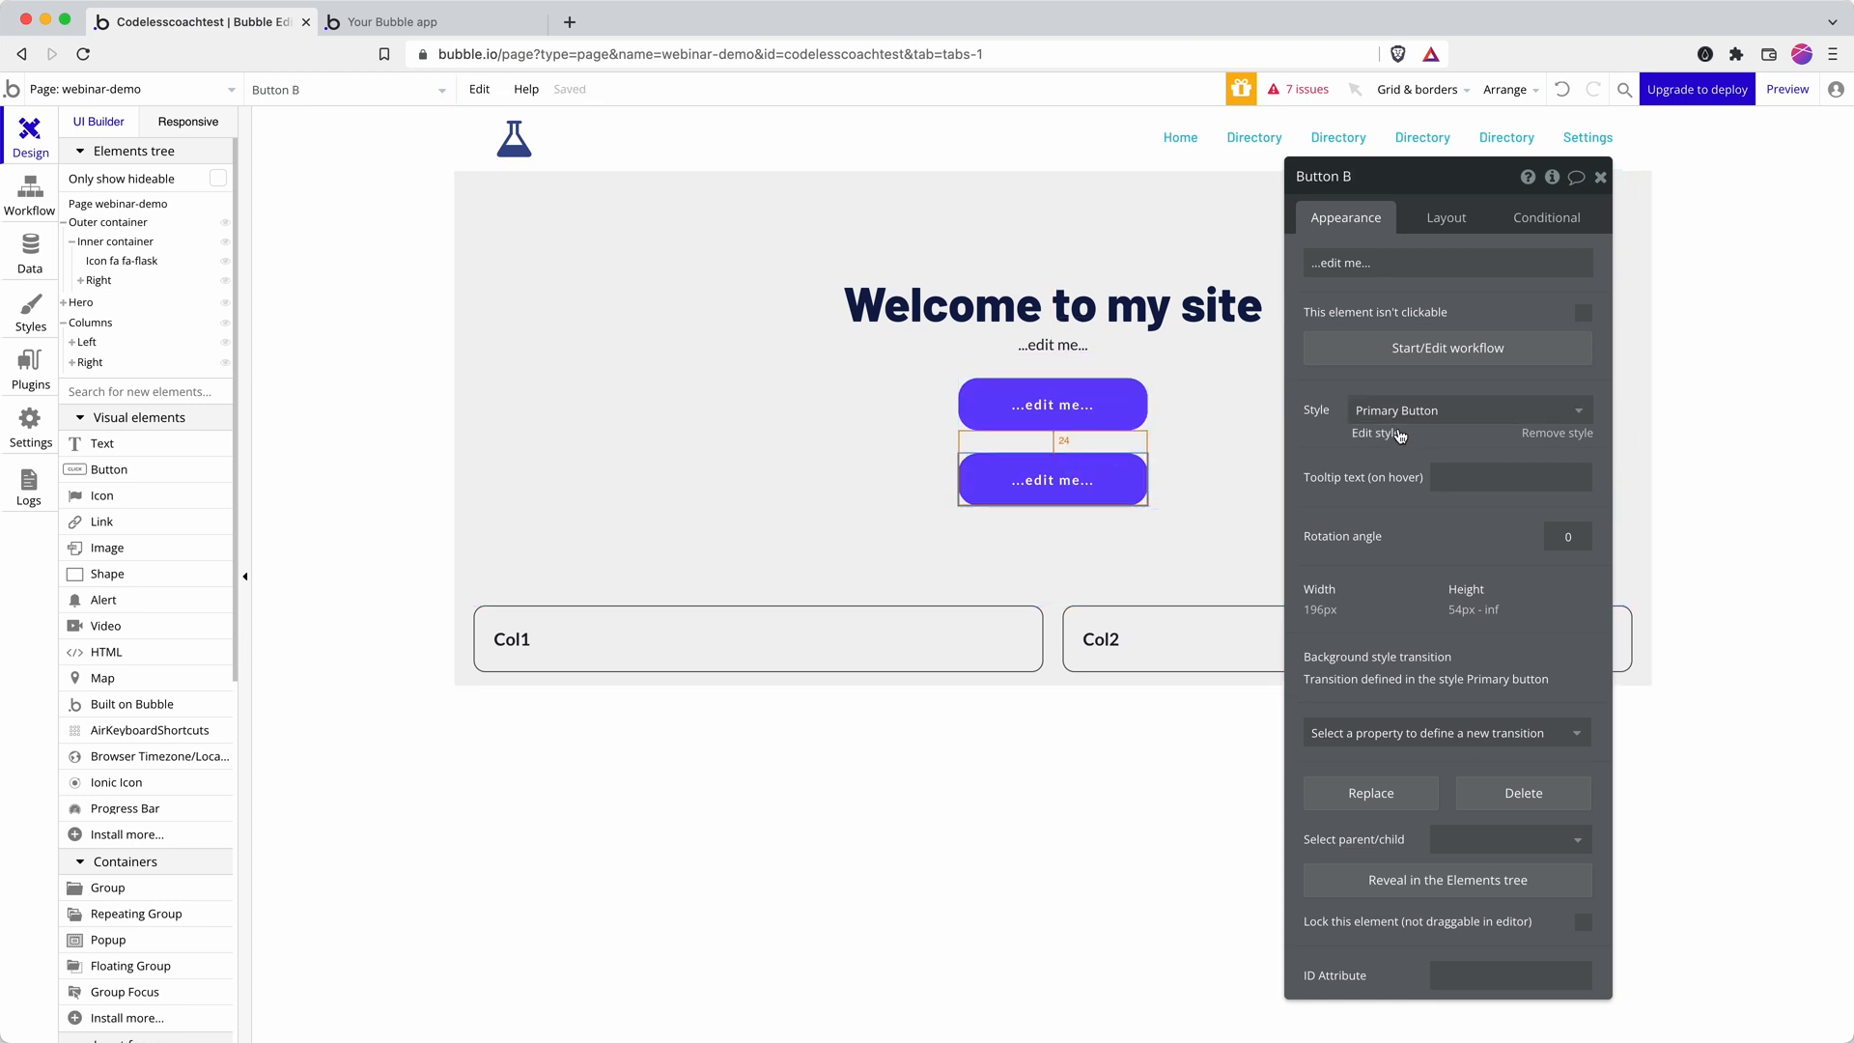
Set the Primary Button style's font weight to 400
left_click(1372, 434)
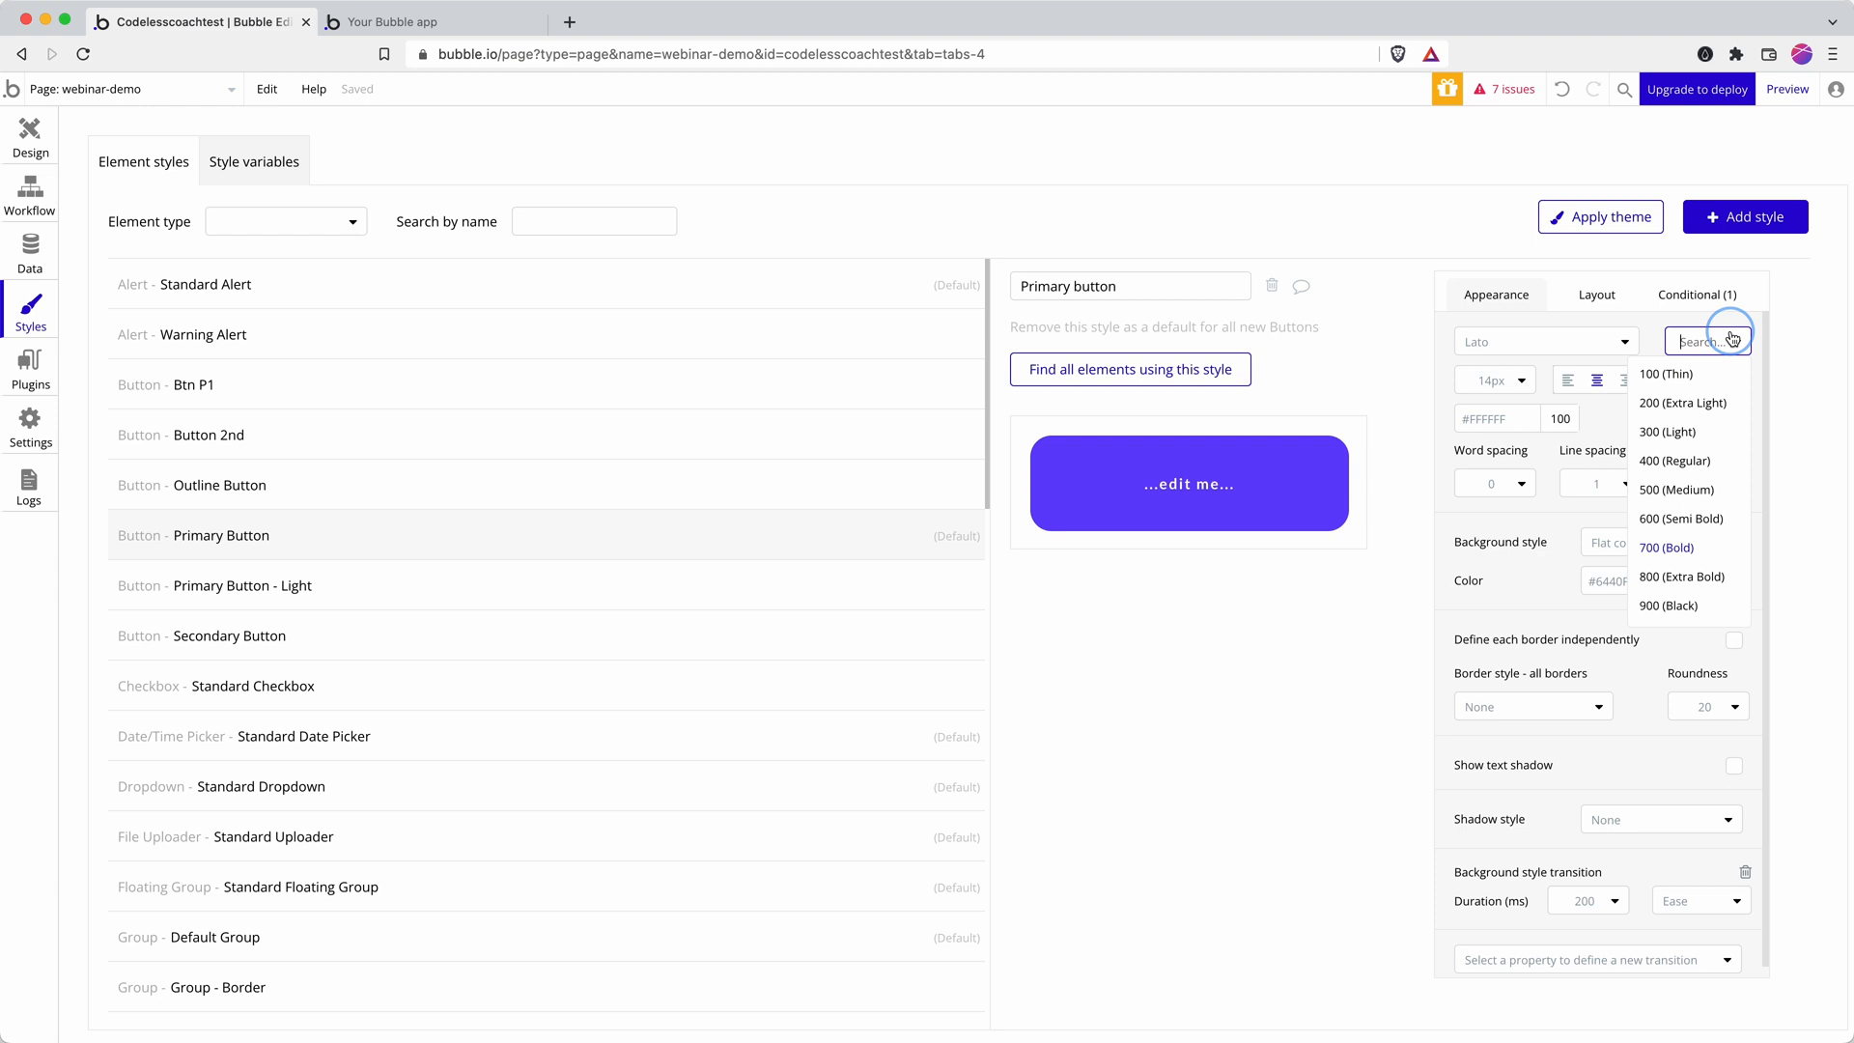
left_click(1676, 460)
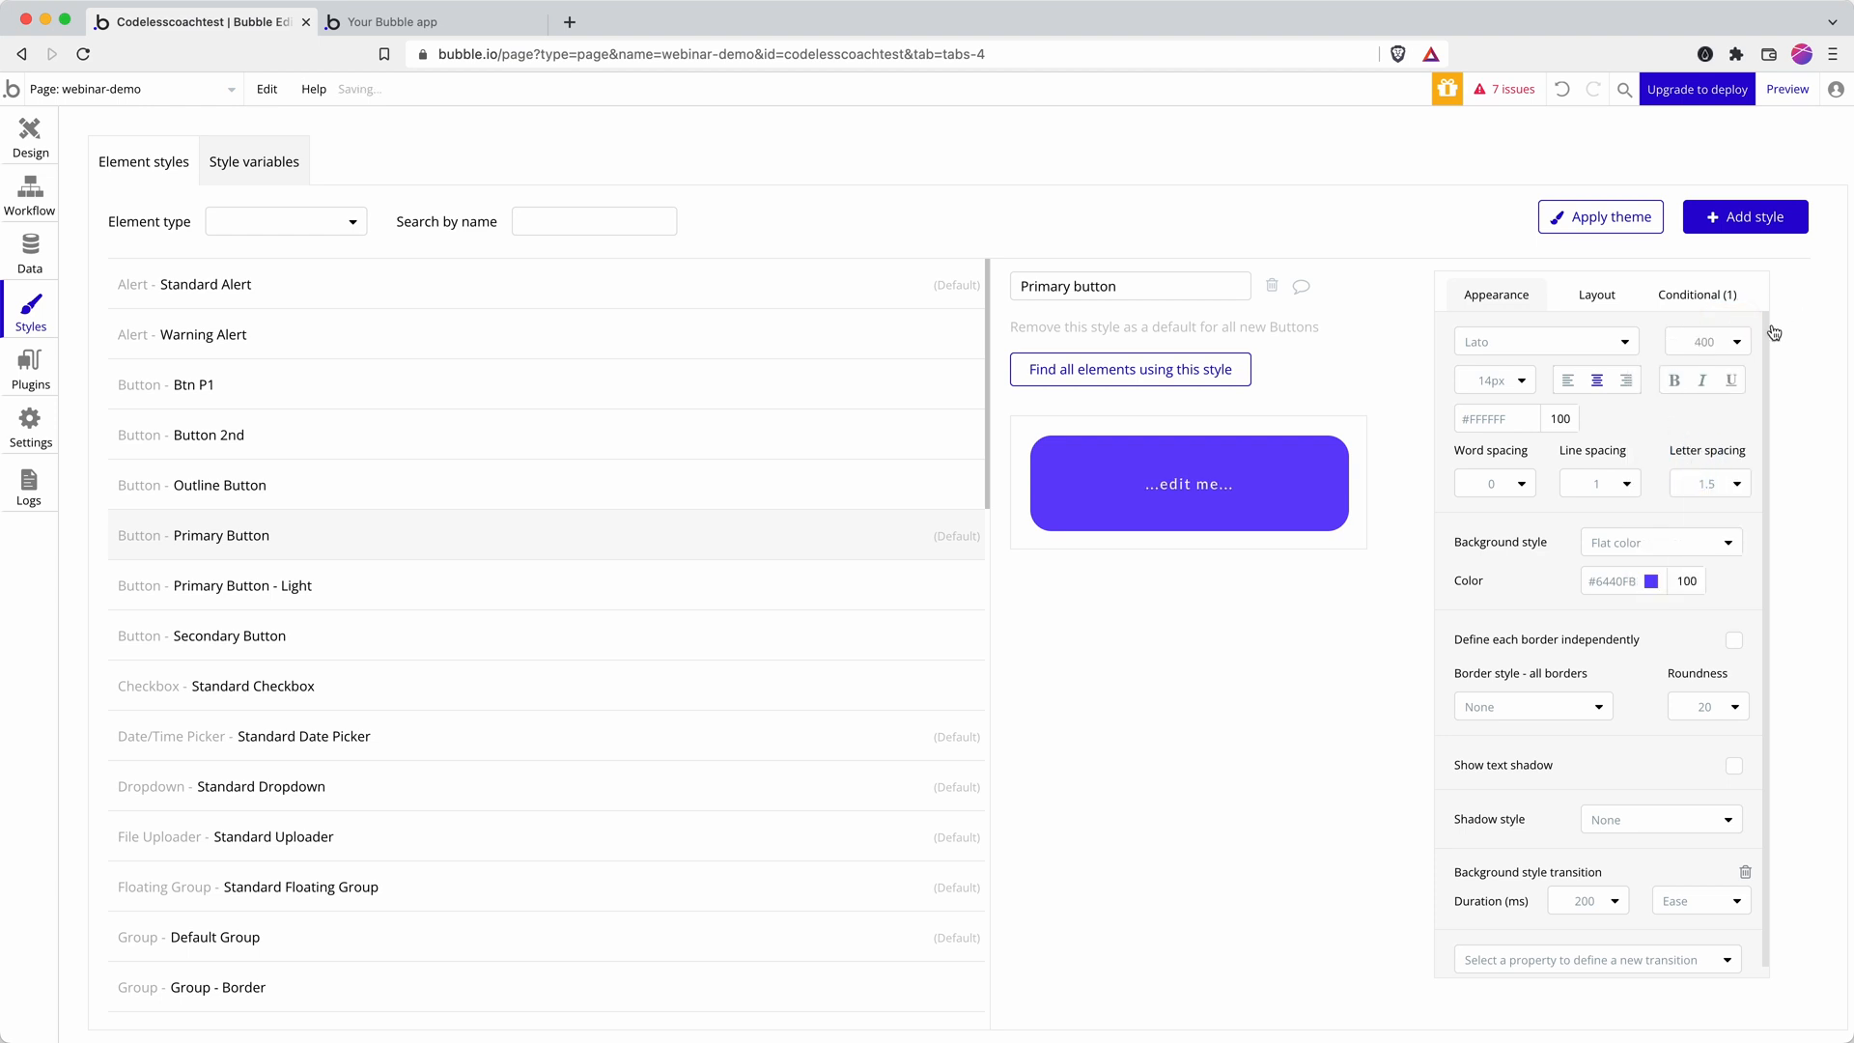
left_click(29, 135)
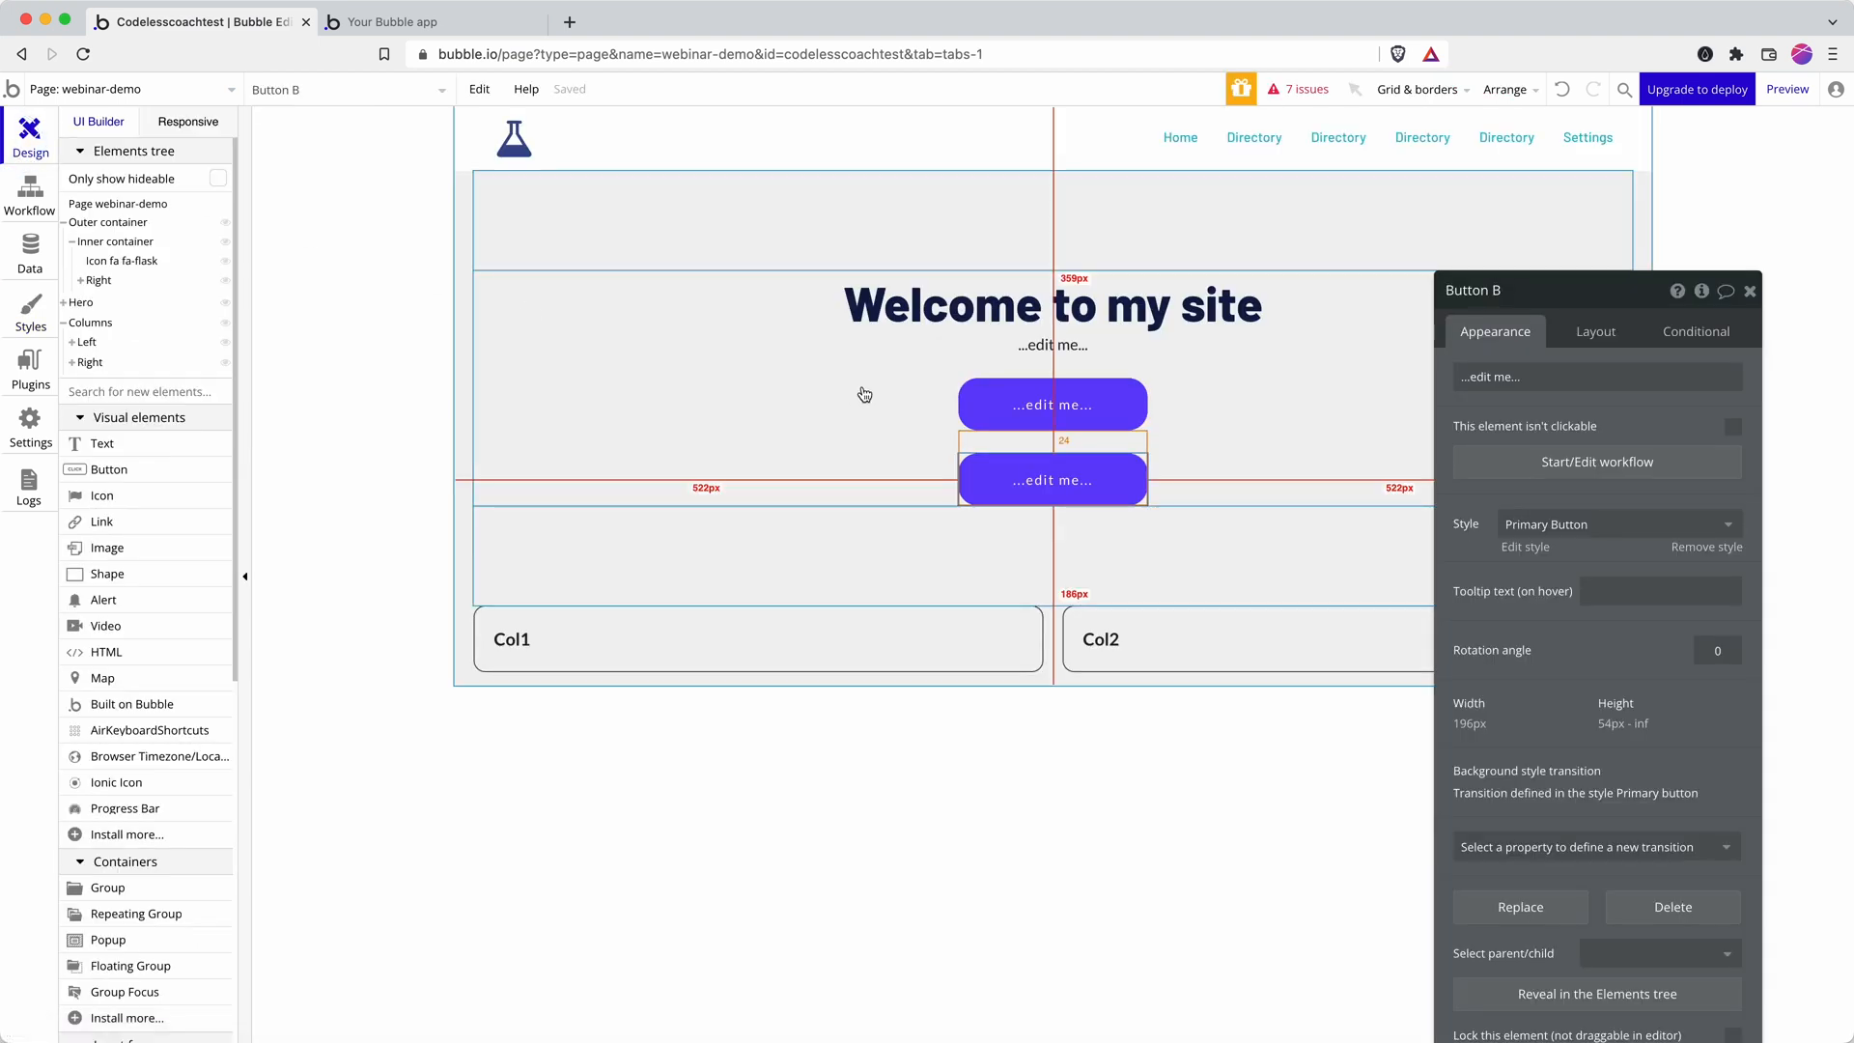
Delete the duplicate Button B so only Button A remains
left_click(1050, 404)
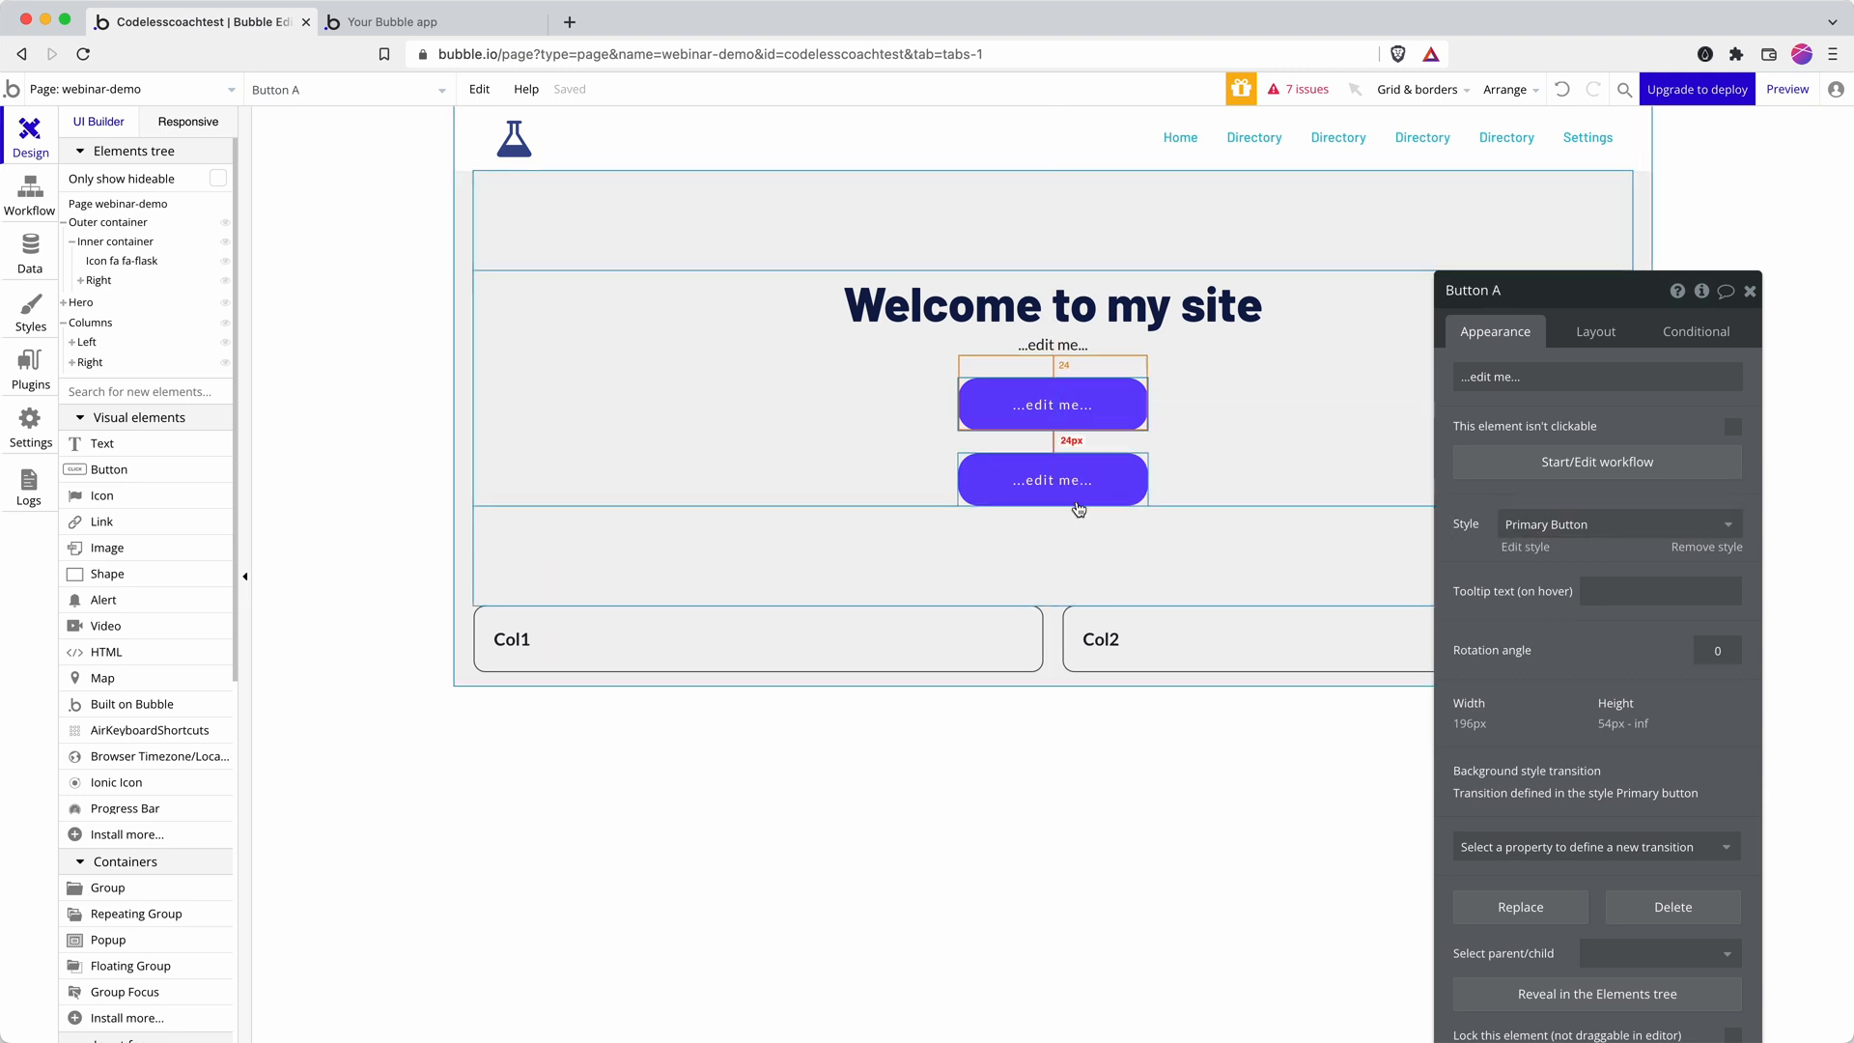
left_click(1050, 478)
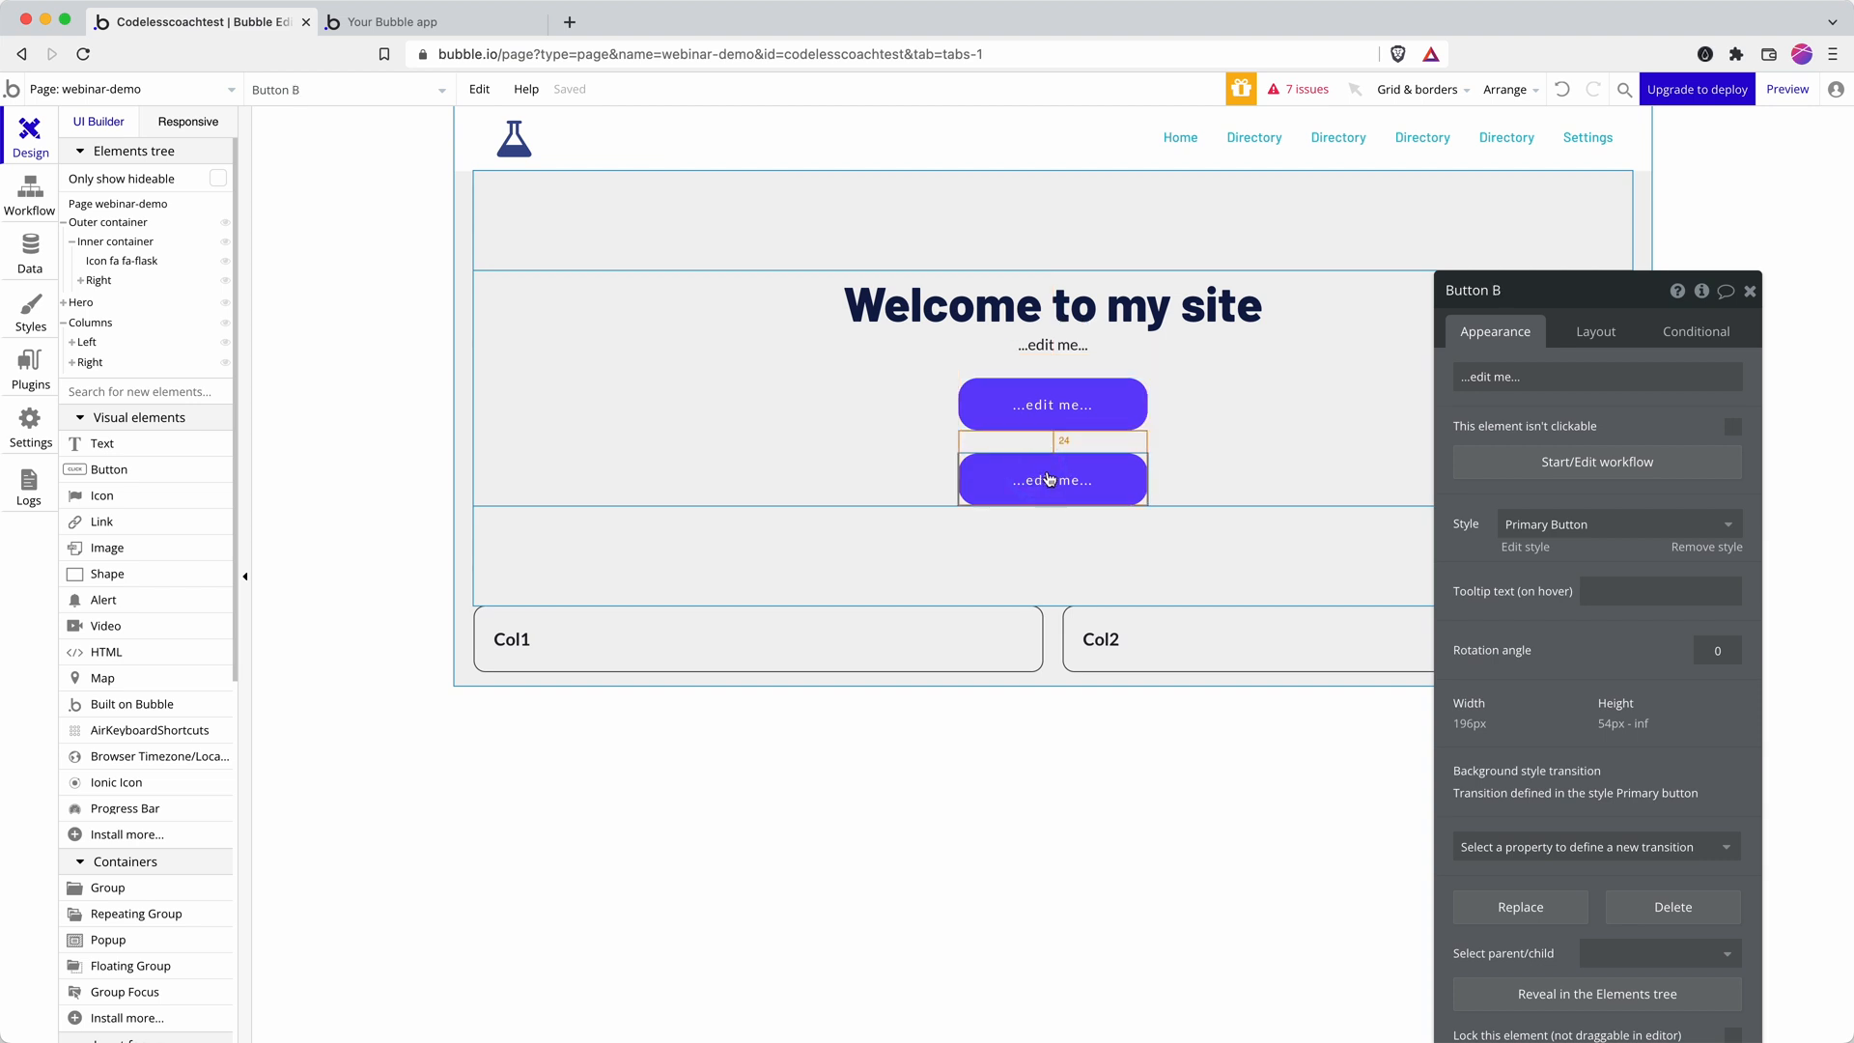
left_click(1672, 908)
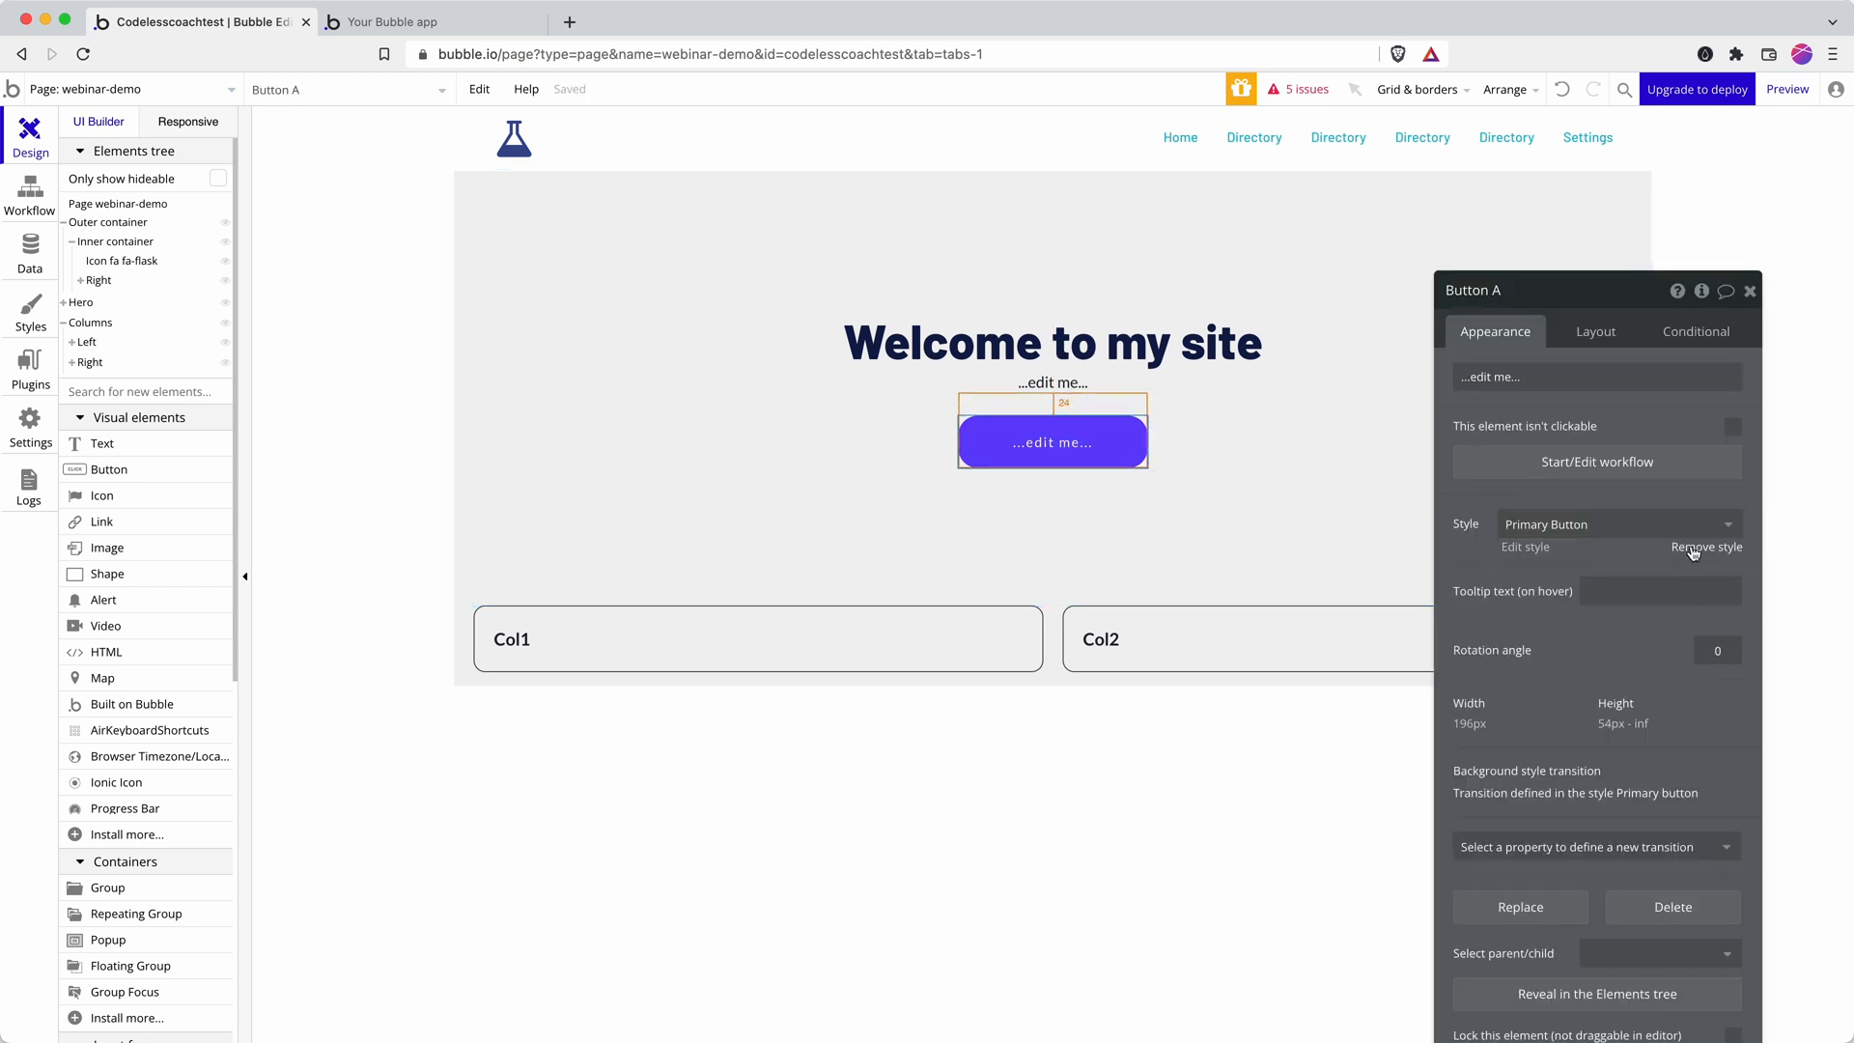
Remove the shared style from Button A, keeping its own hover condition with background #2400B3
left_click(1704, 547)
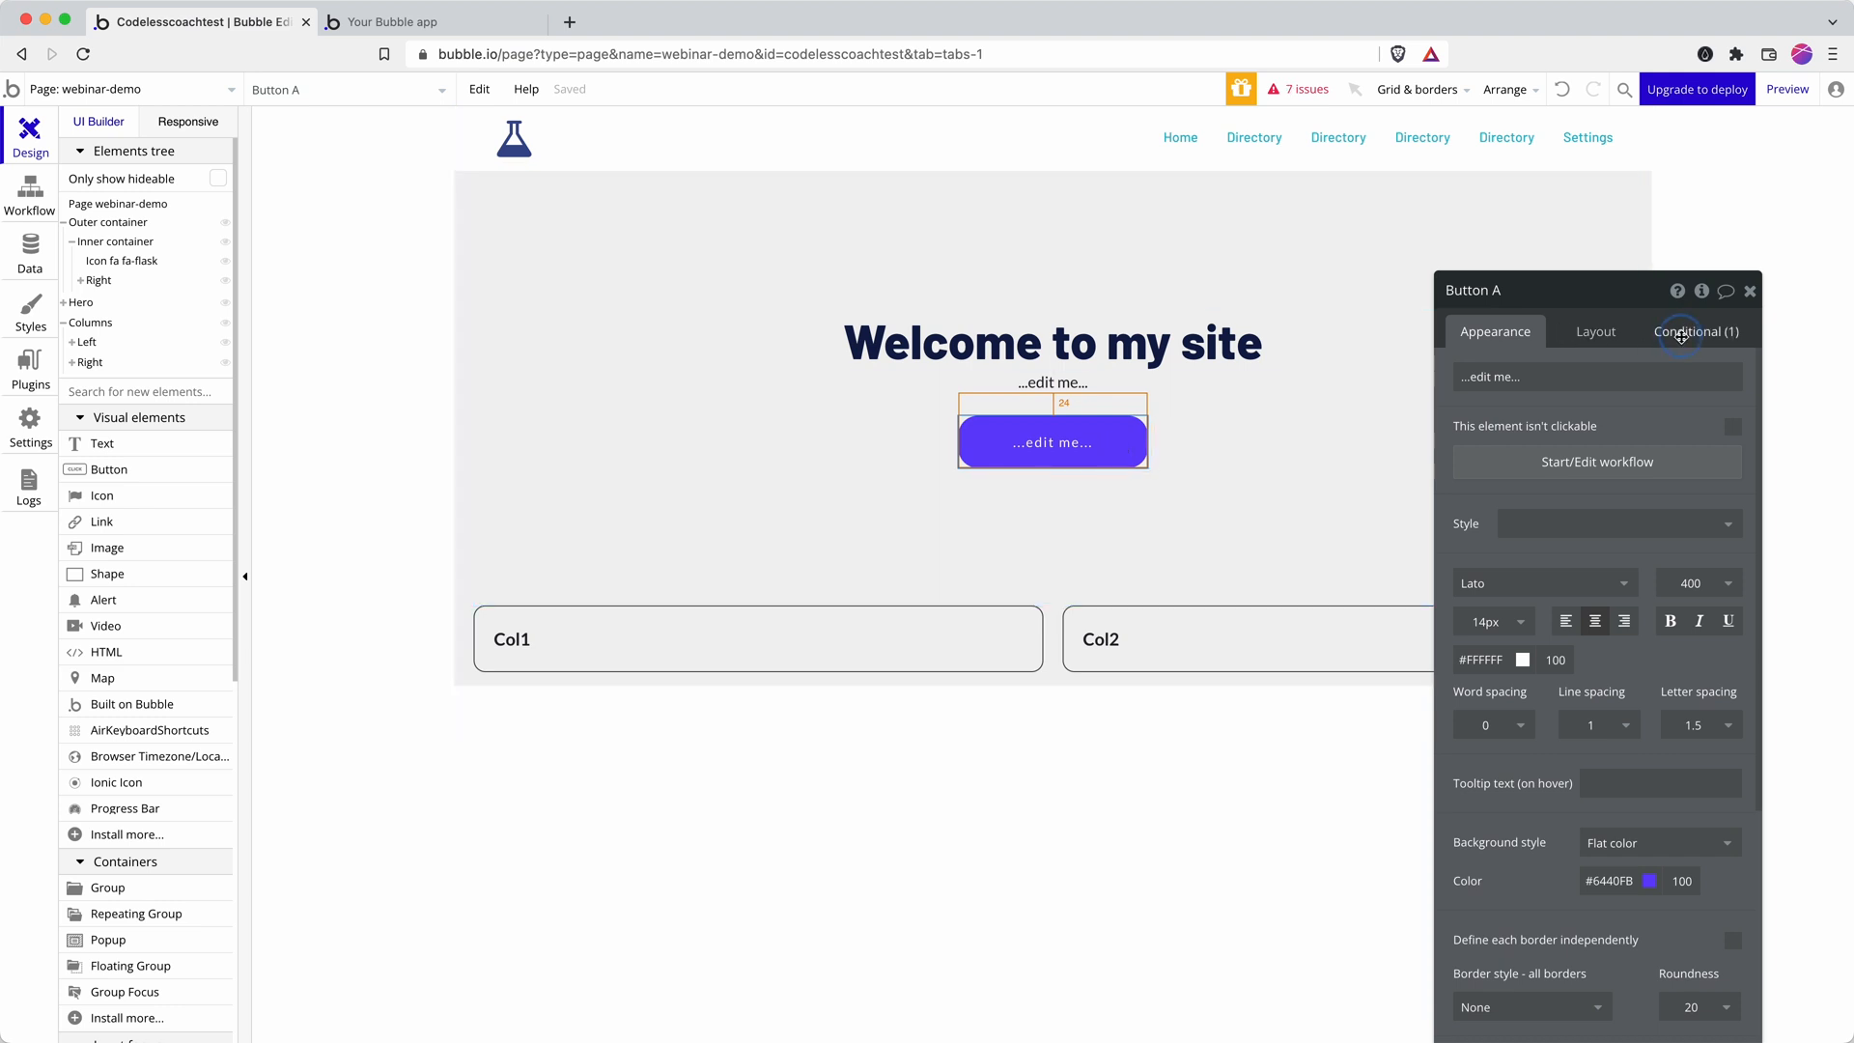
left_click(1695, 330)
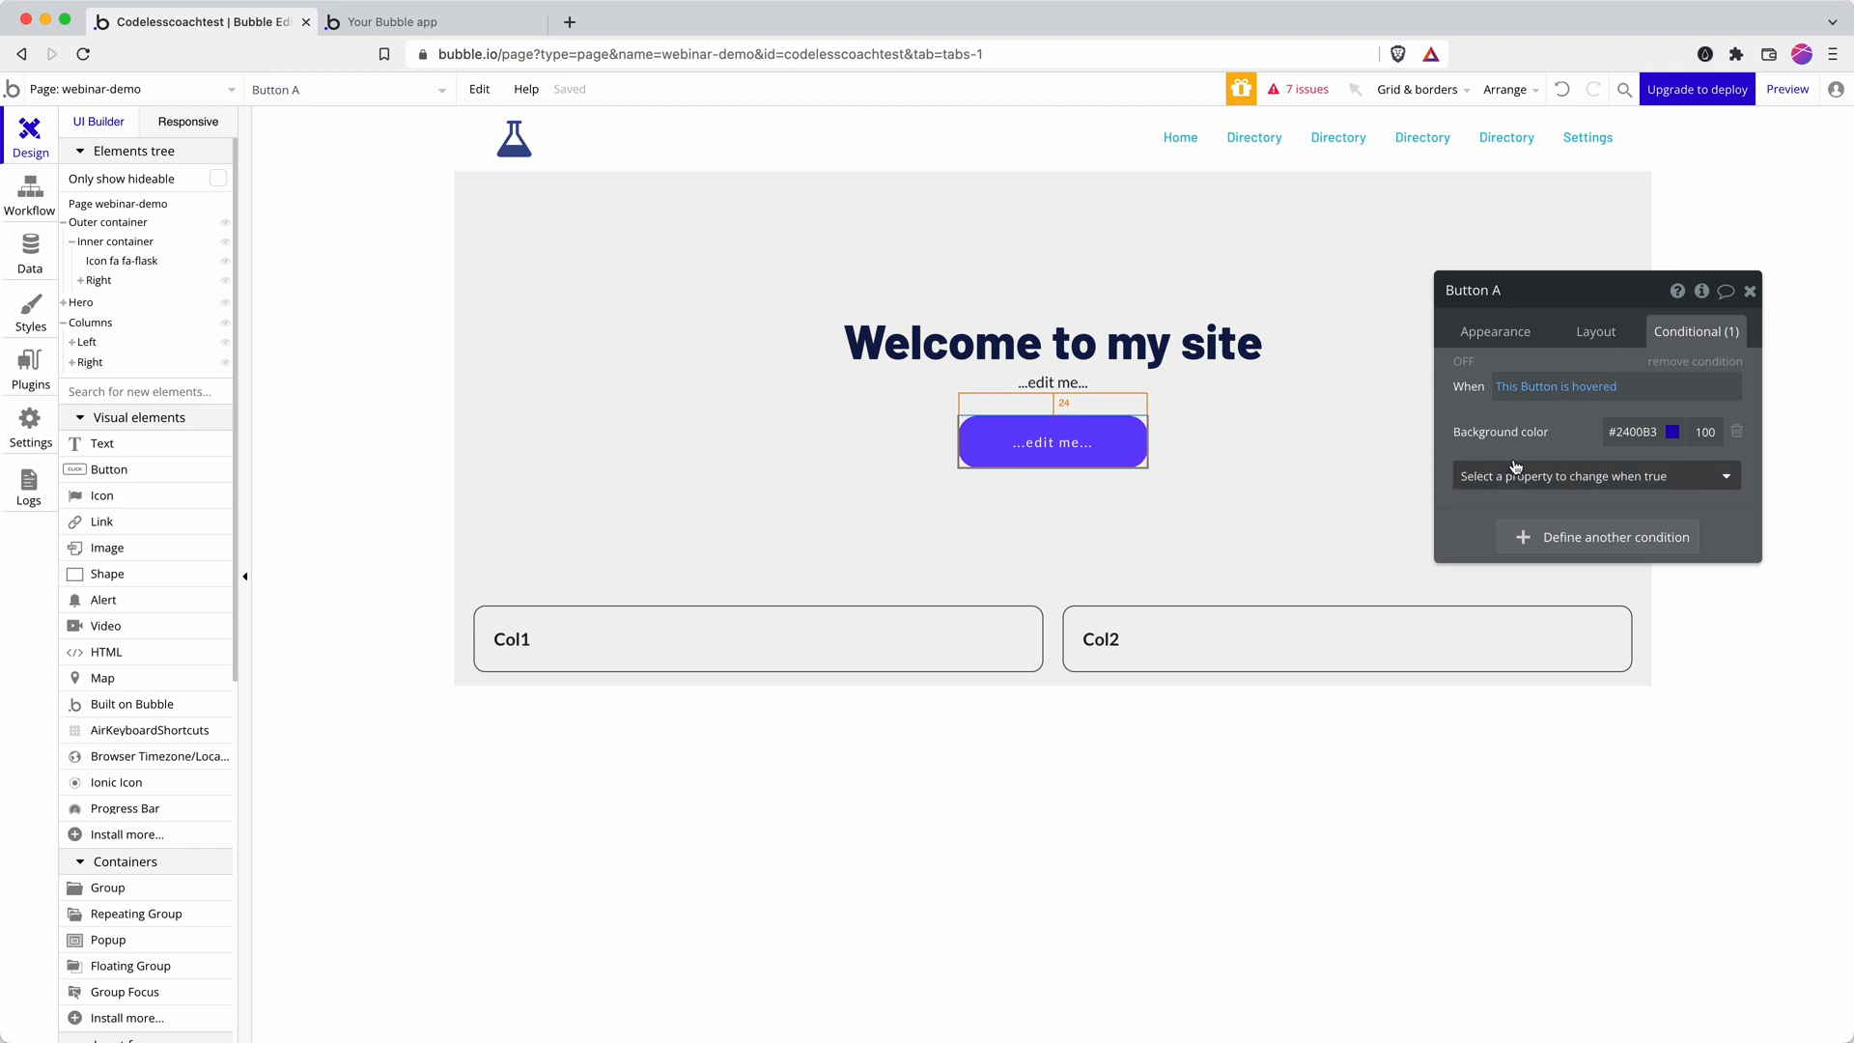
mouse_move(1504, 419)
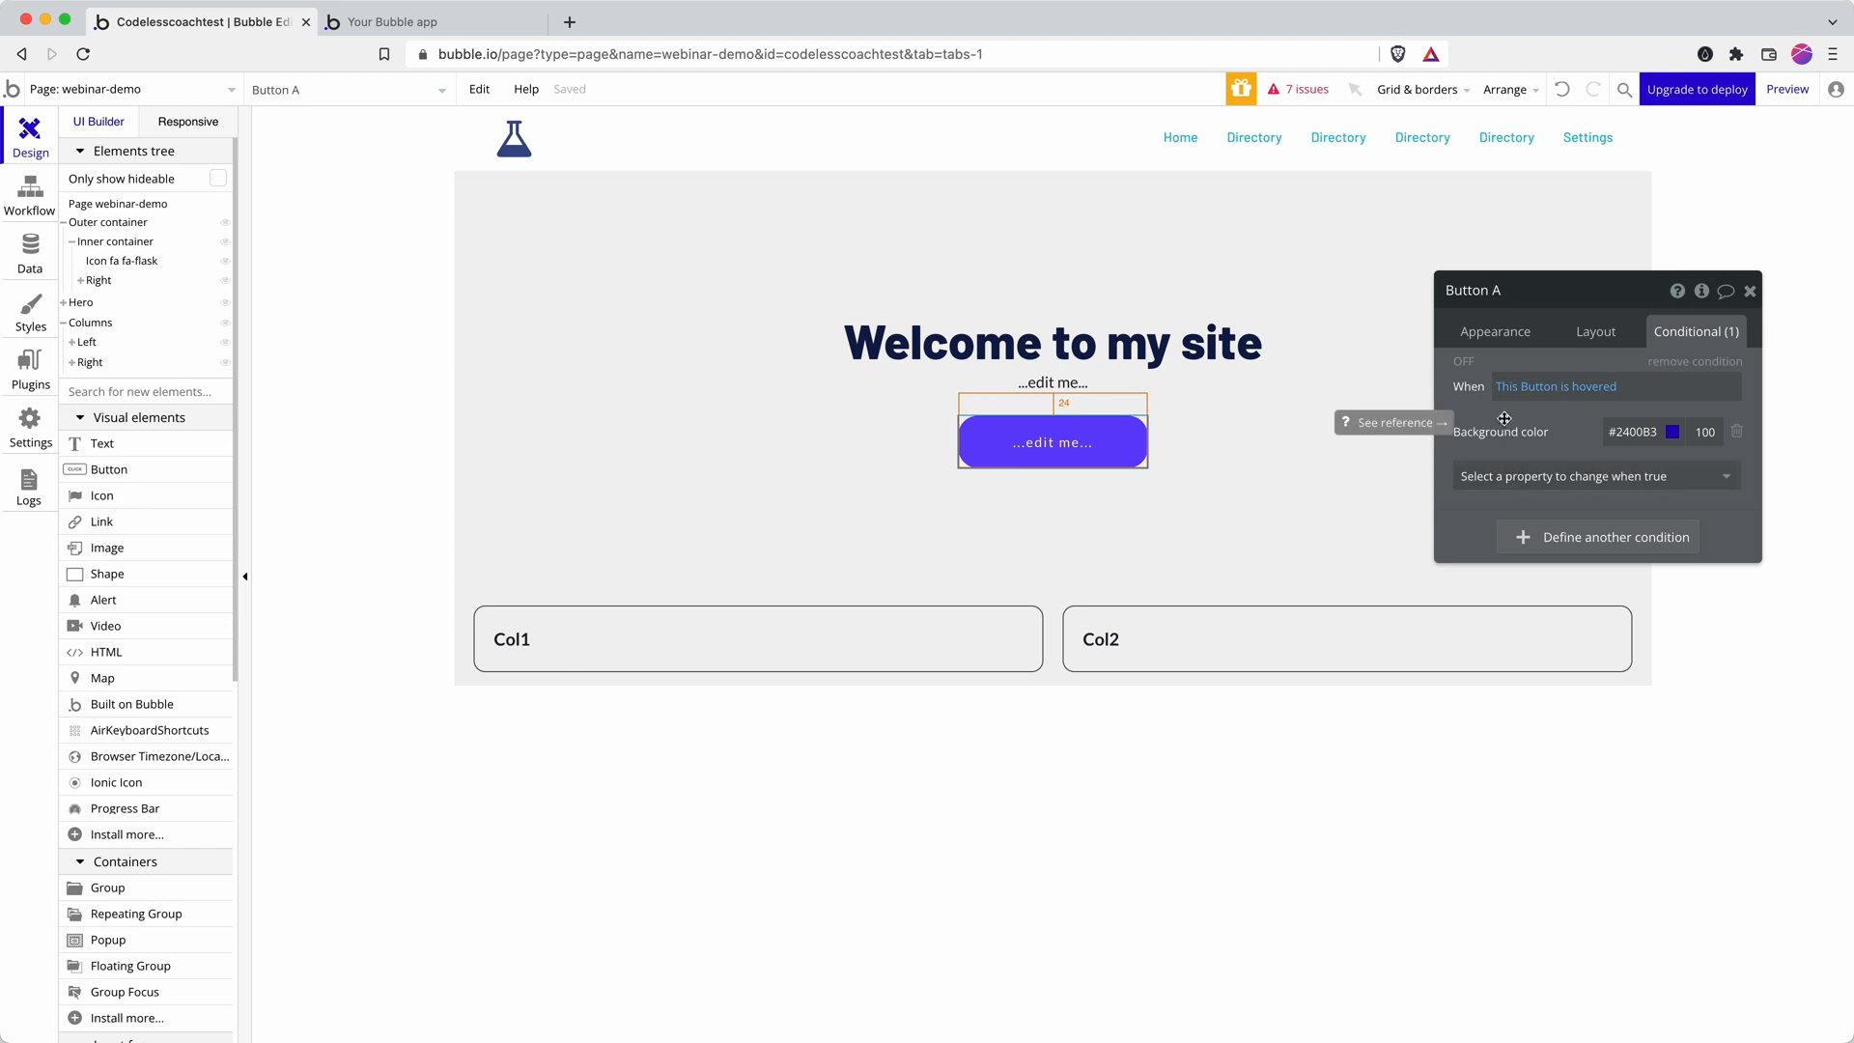
mouse_move(1595, 311)
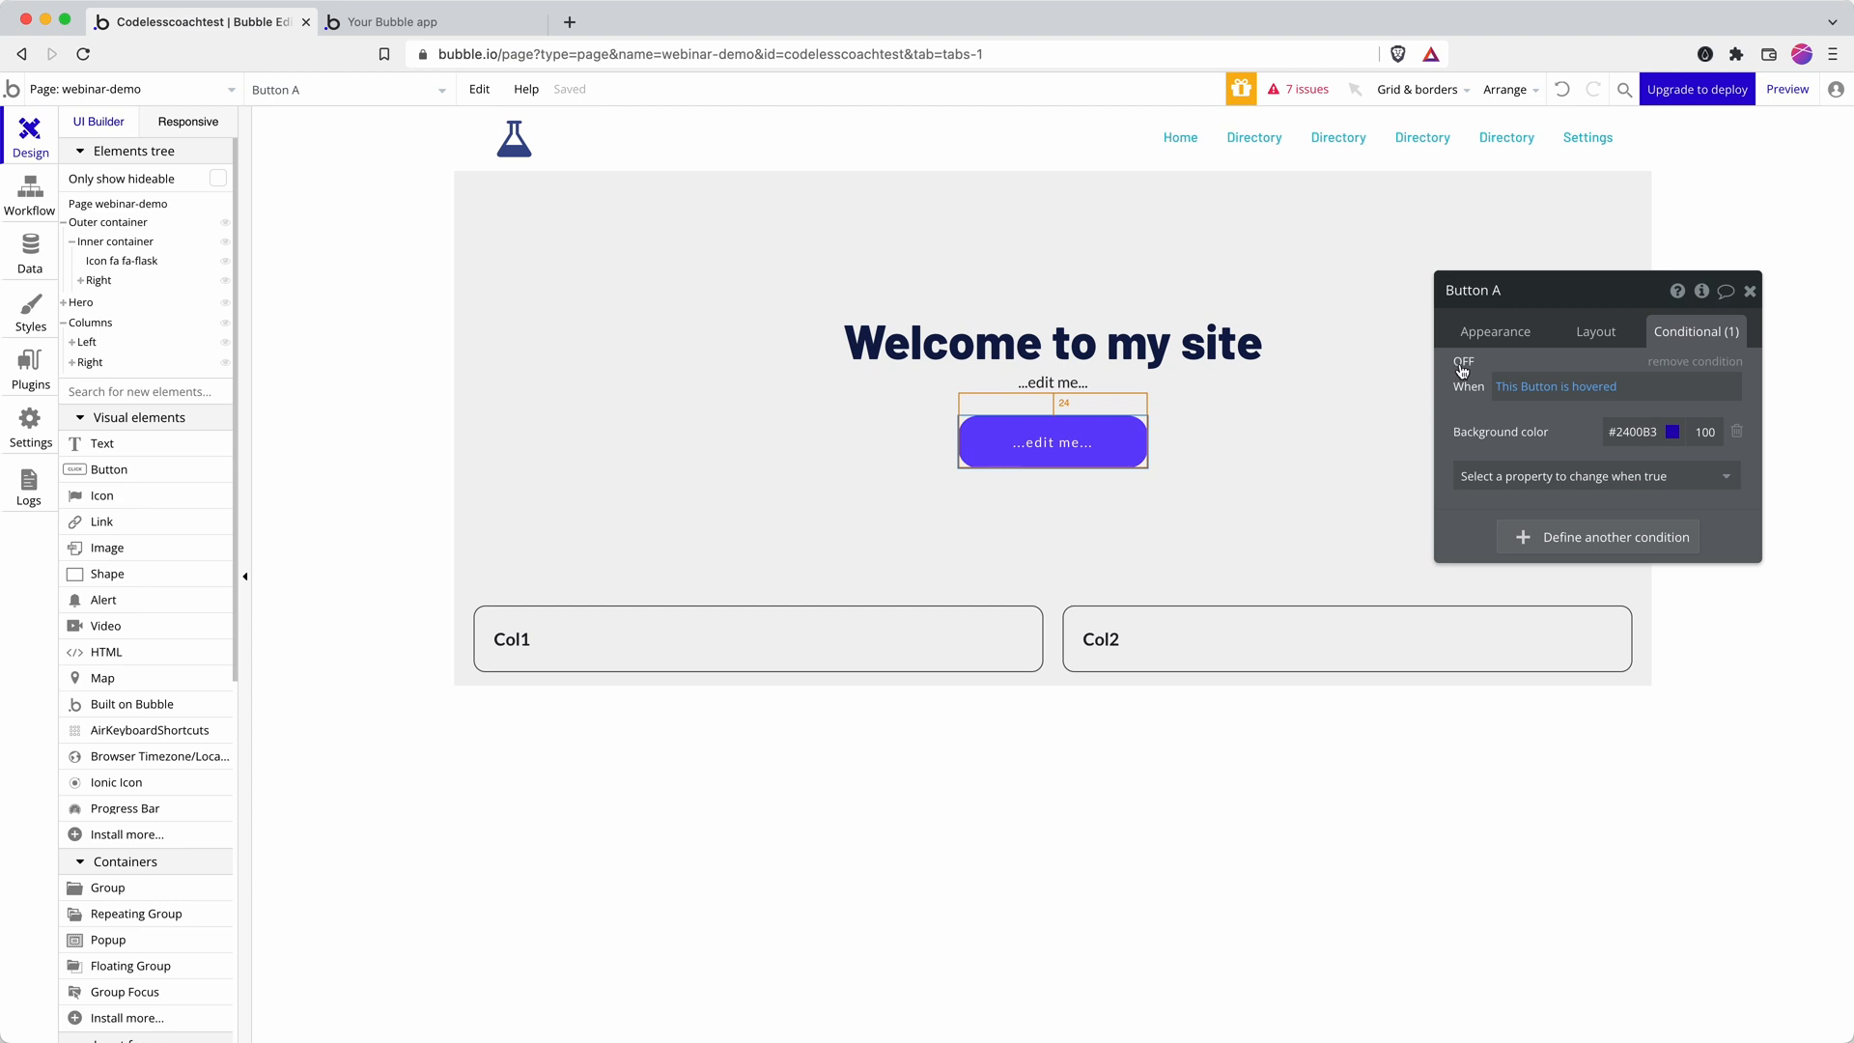
left_click(1461, 361)
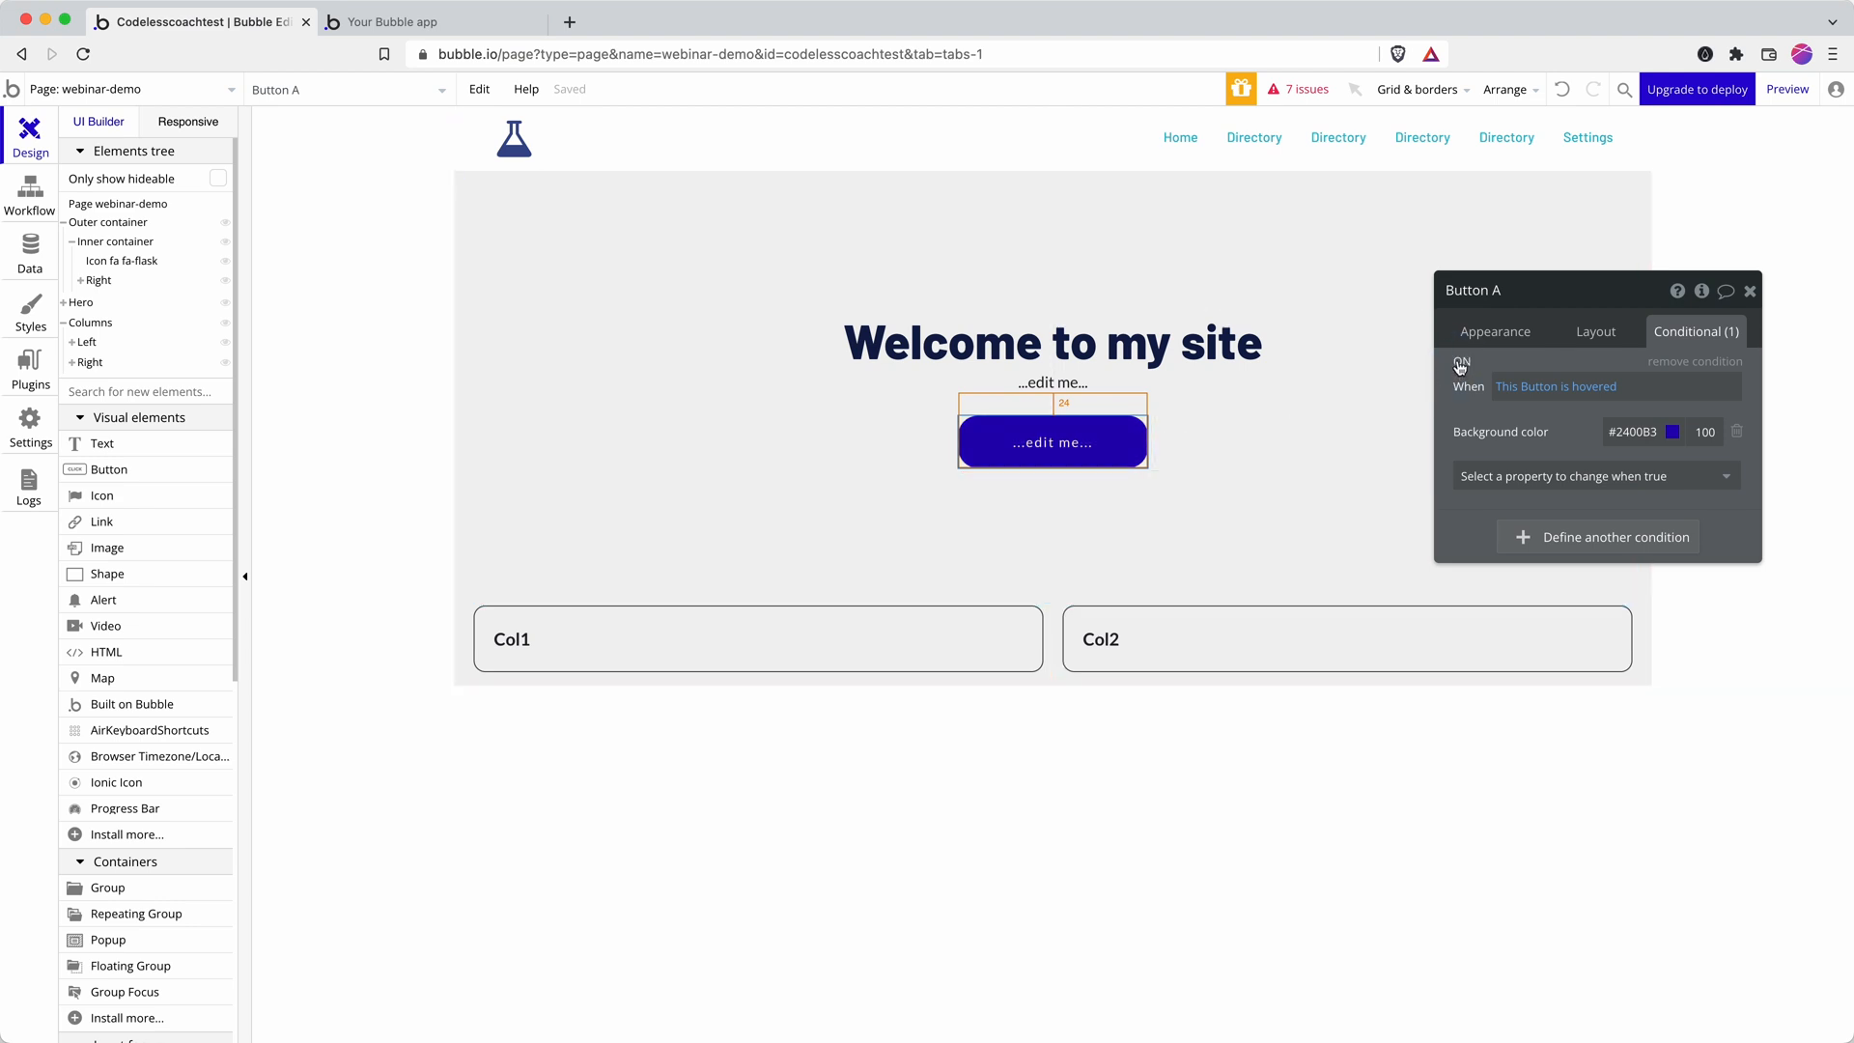
mouse_move(1462, 365)
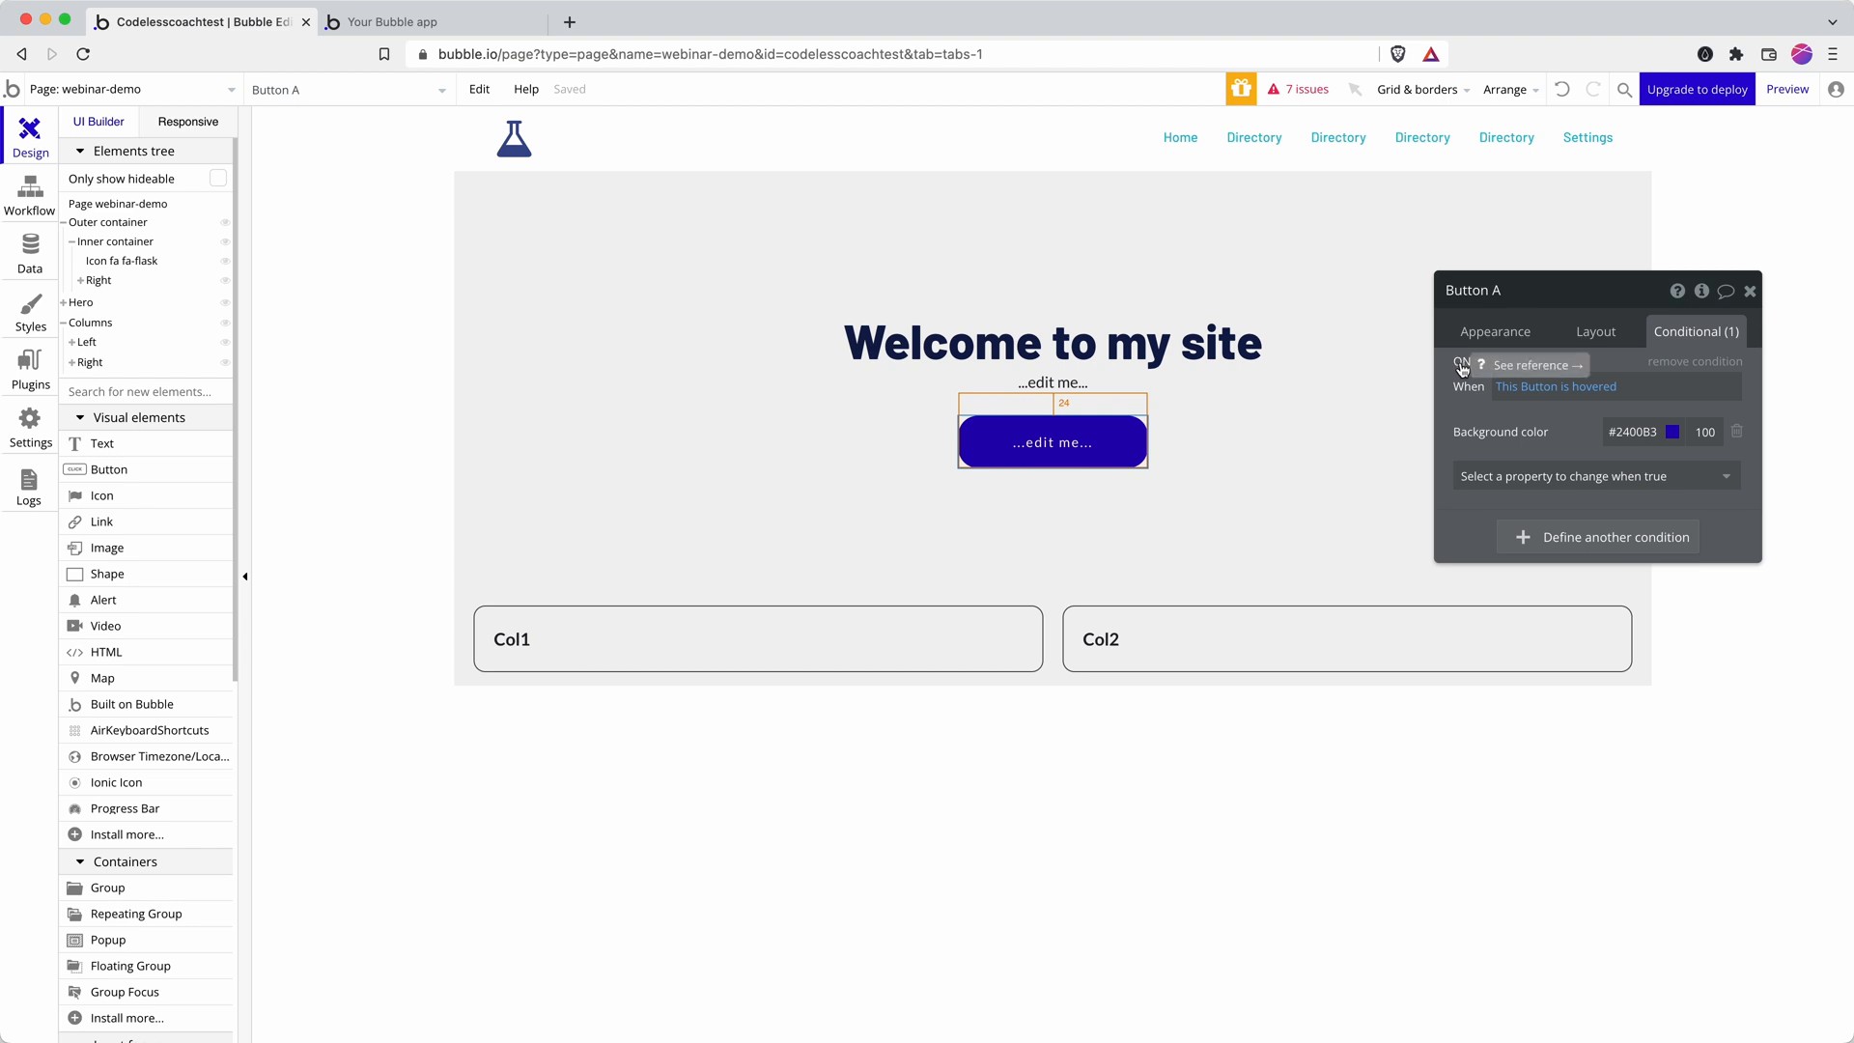
mouse_move(1465, 370)
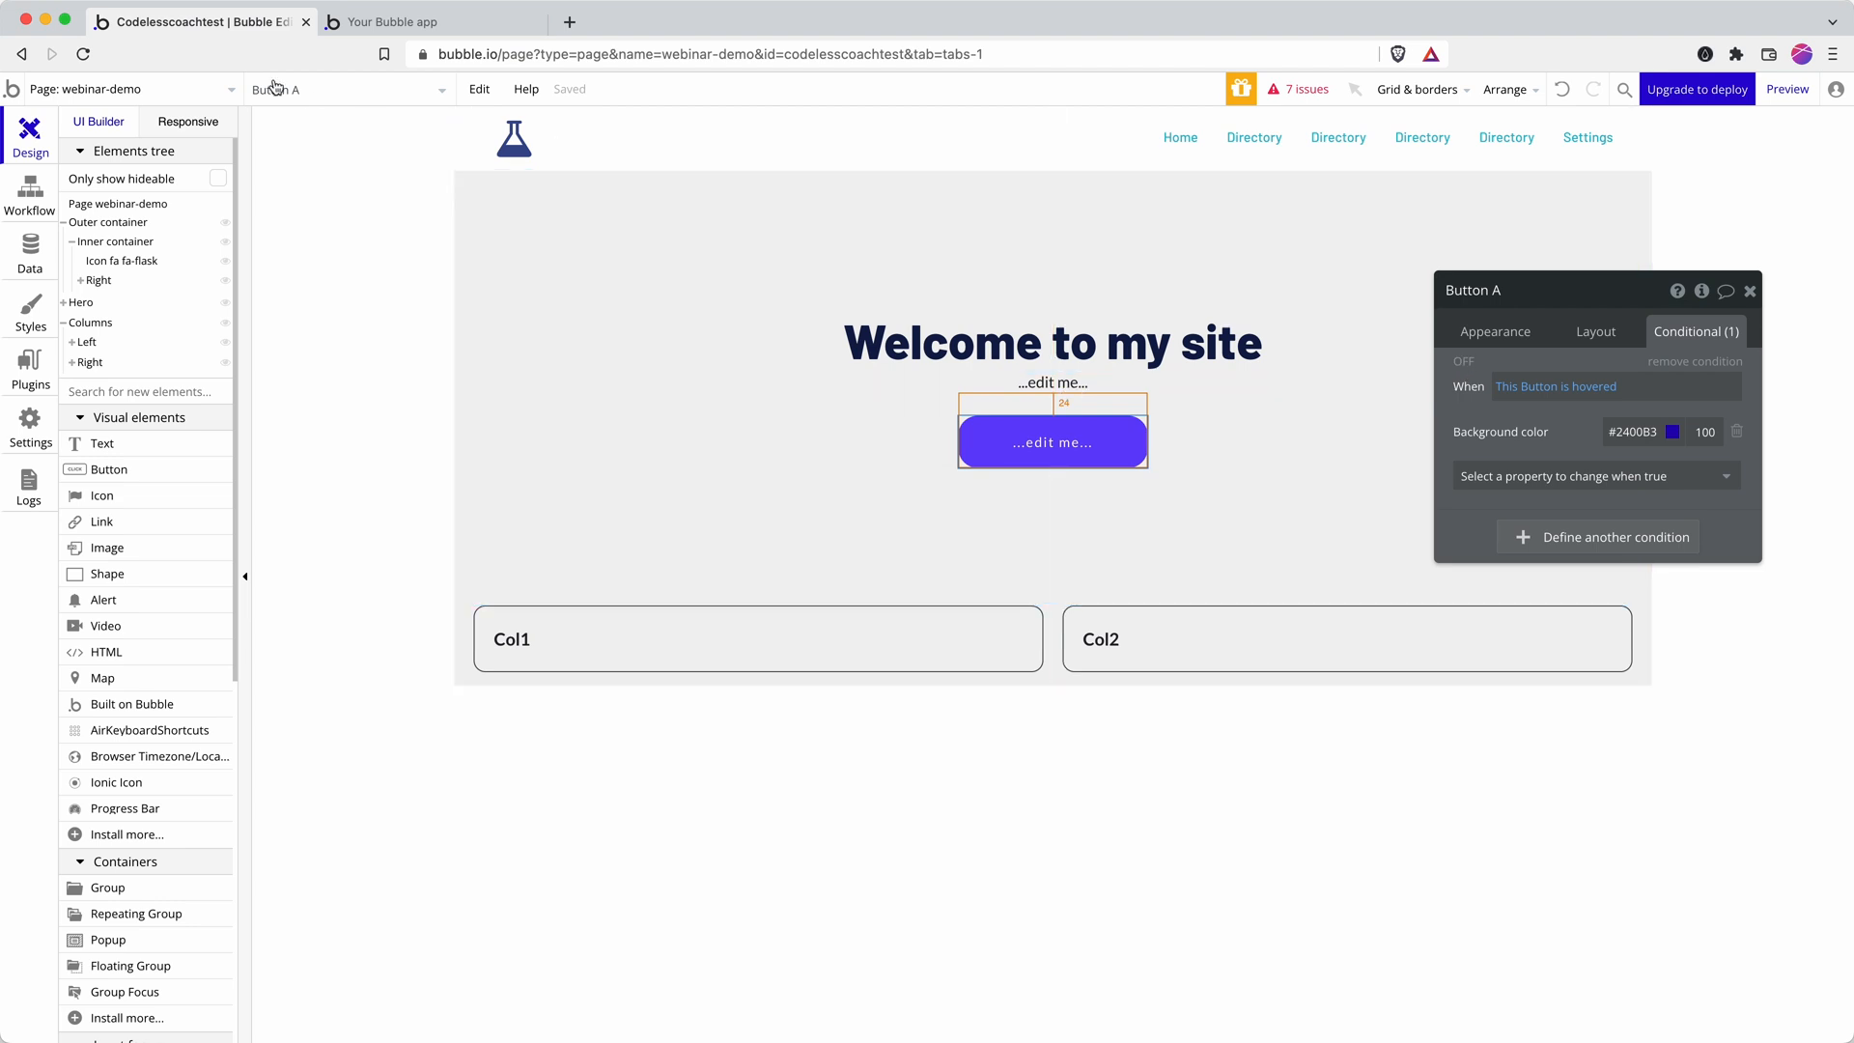
Show the page in the responsive view at the 768 px tablet breakpoint
left_click(187, 120)
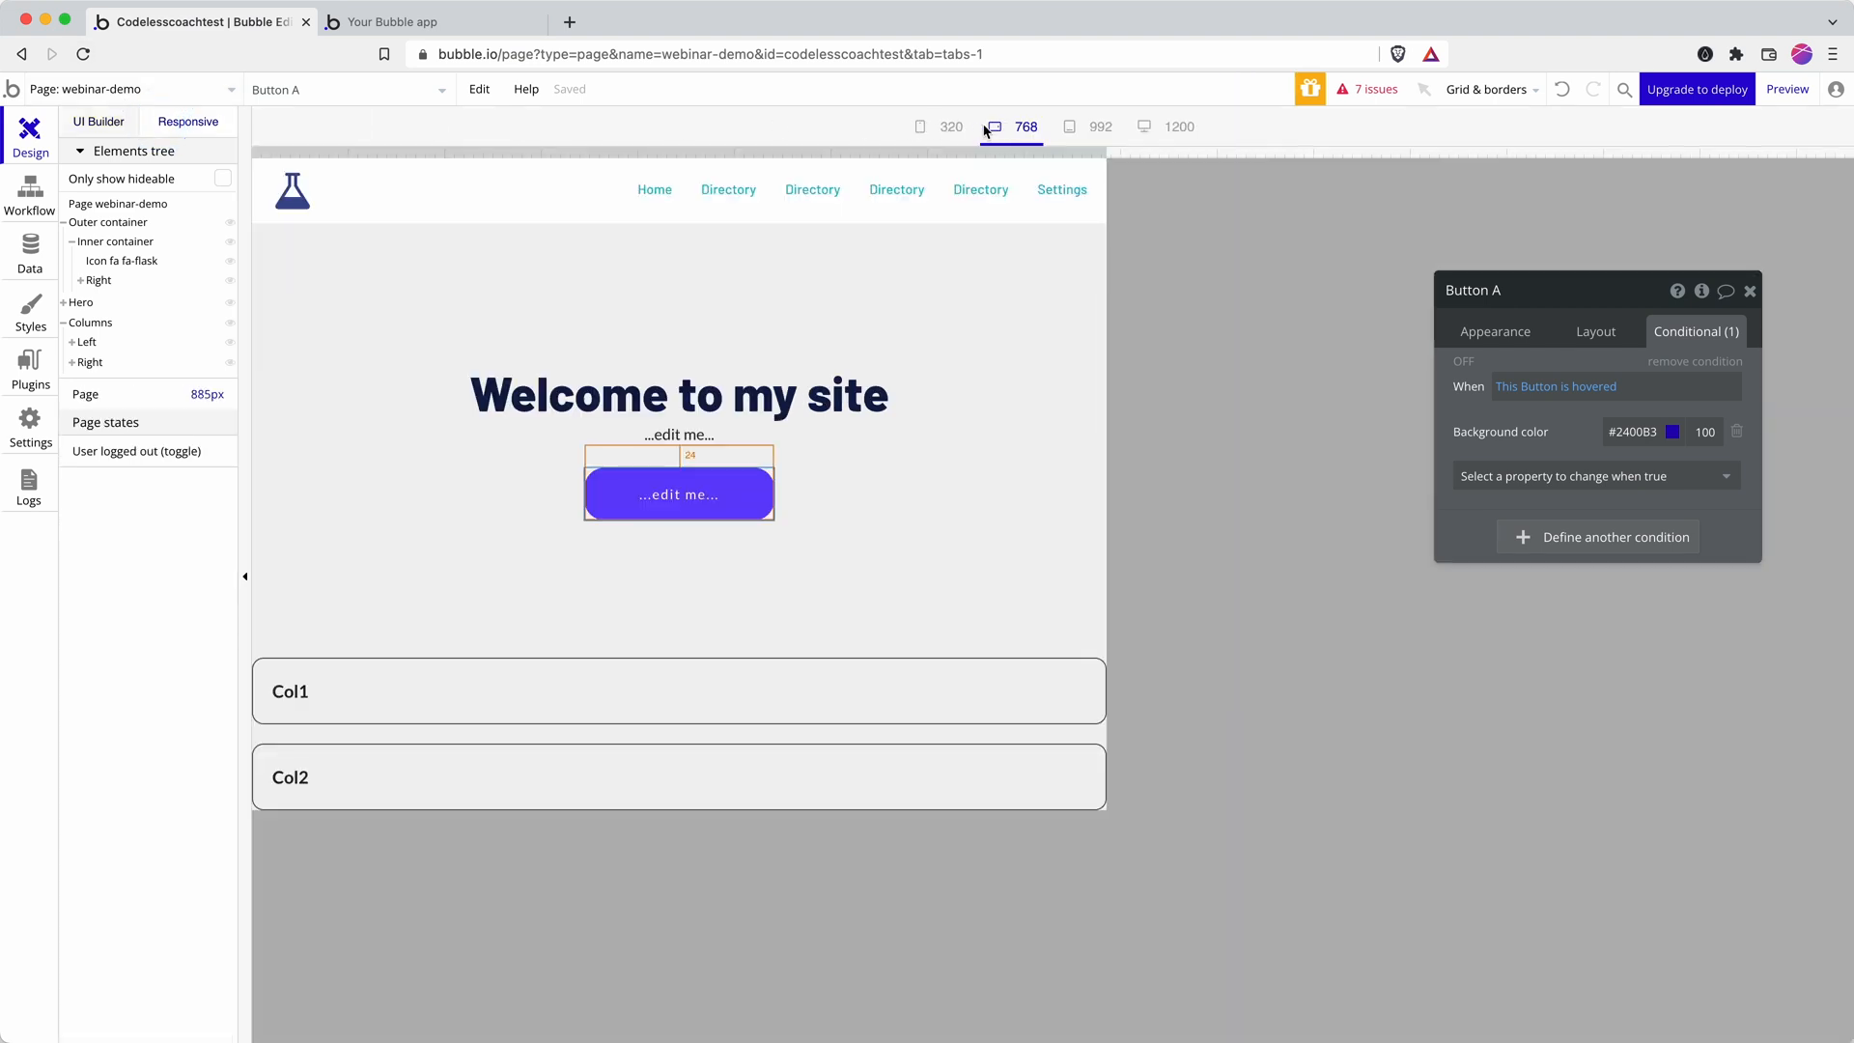
left_click(1025, 127)
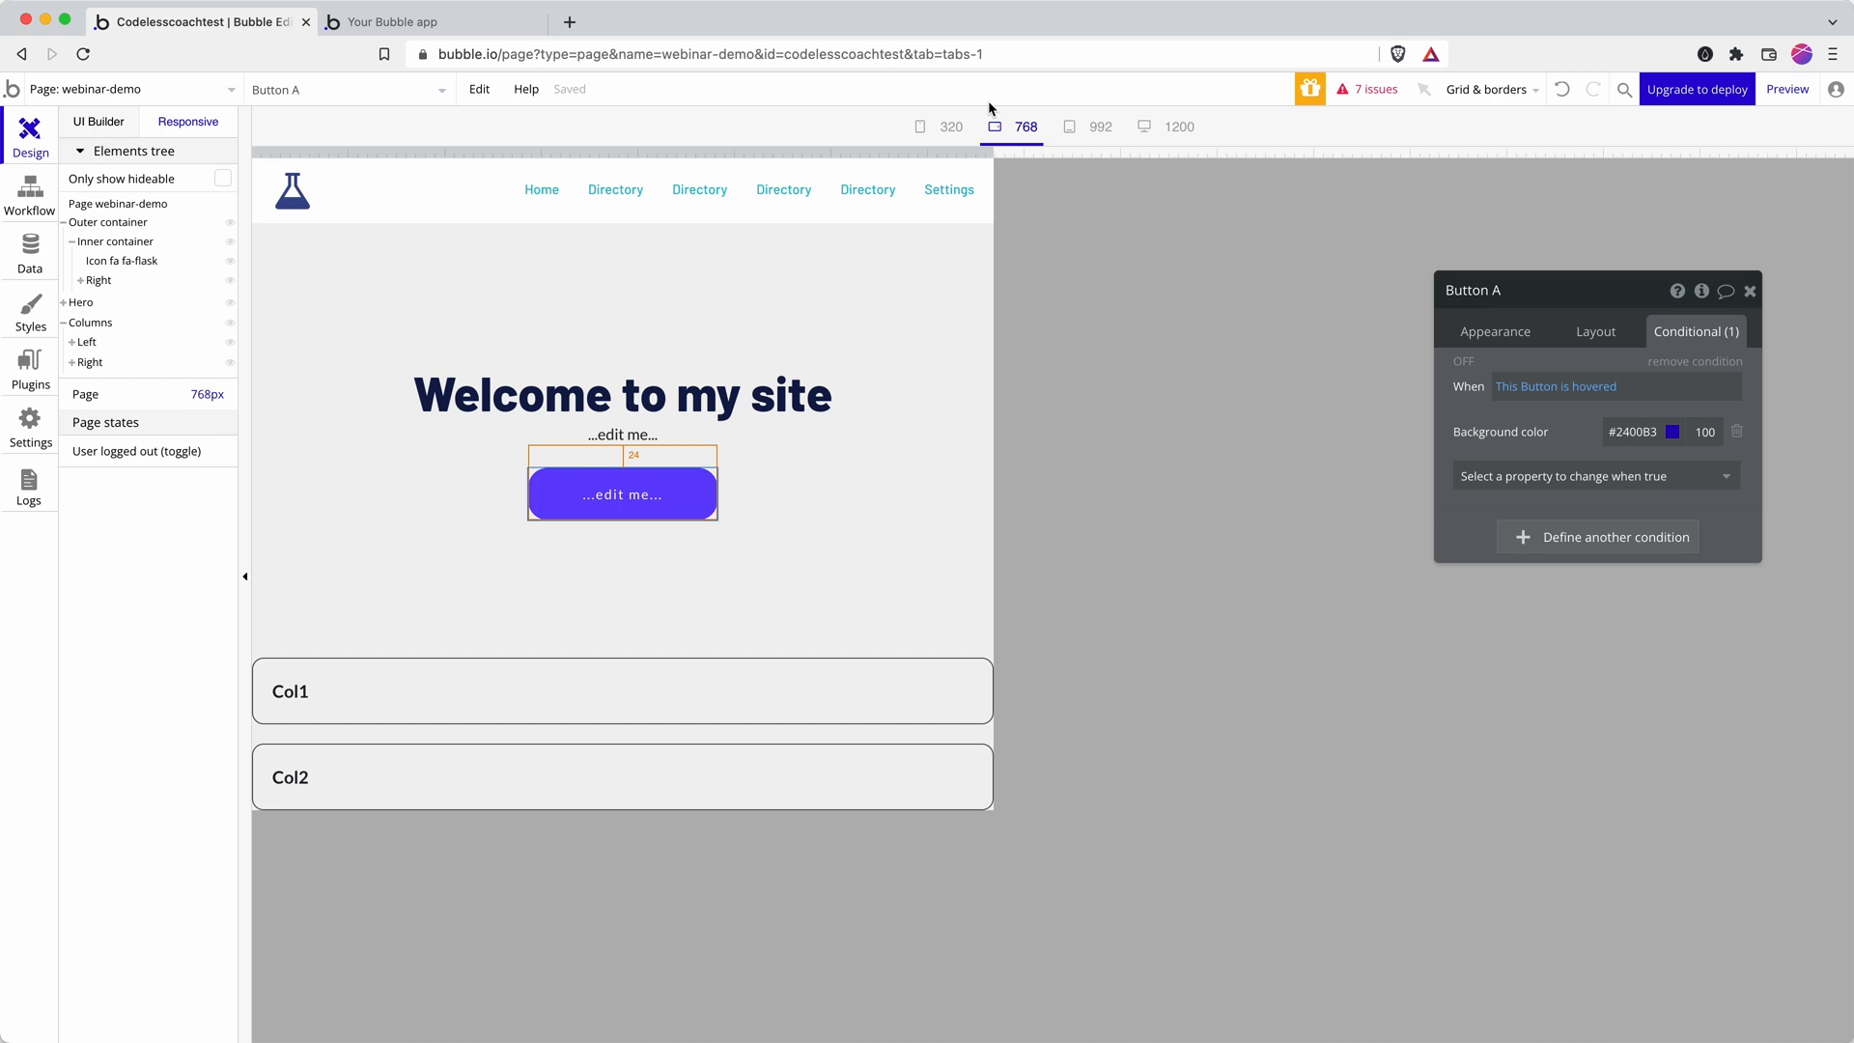
Show the page at the 320 px phone breakpoint so the nav links wrap onto two rows
left_click(950, 127)
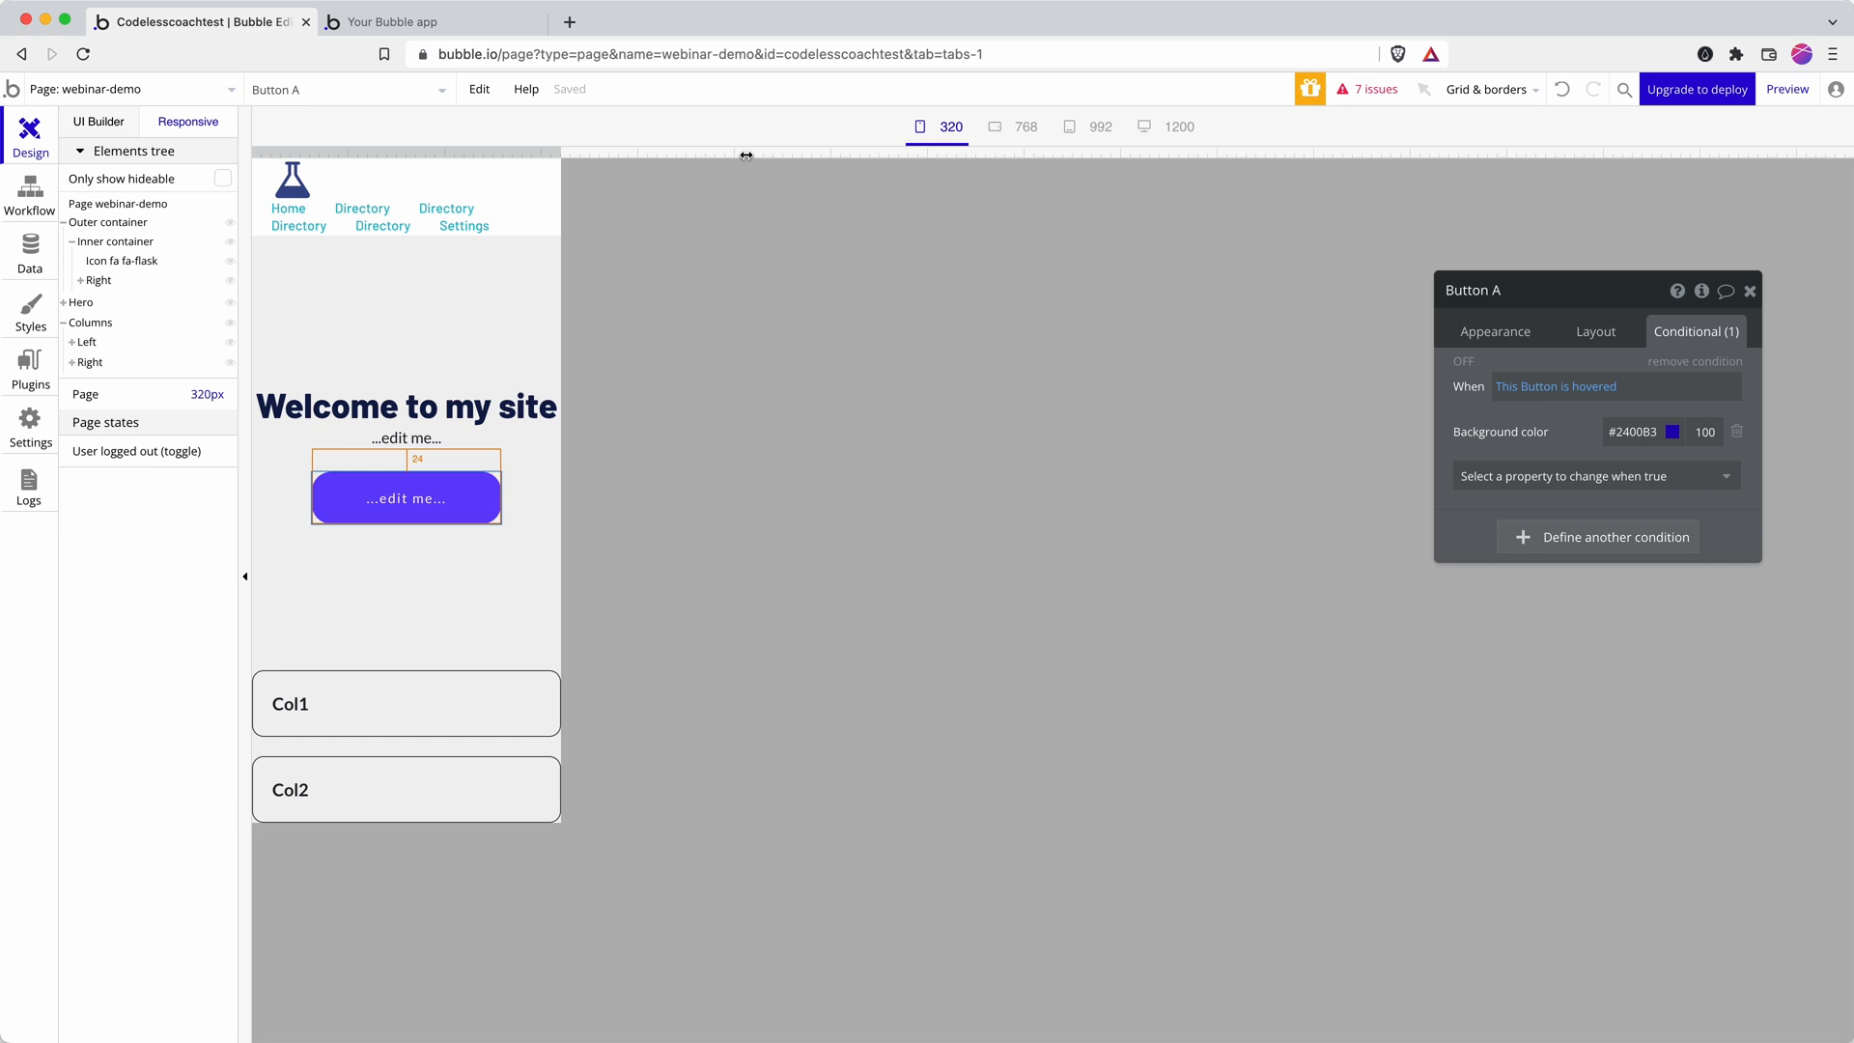
mouse_move(732, 154)
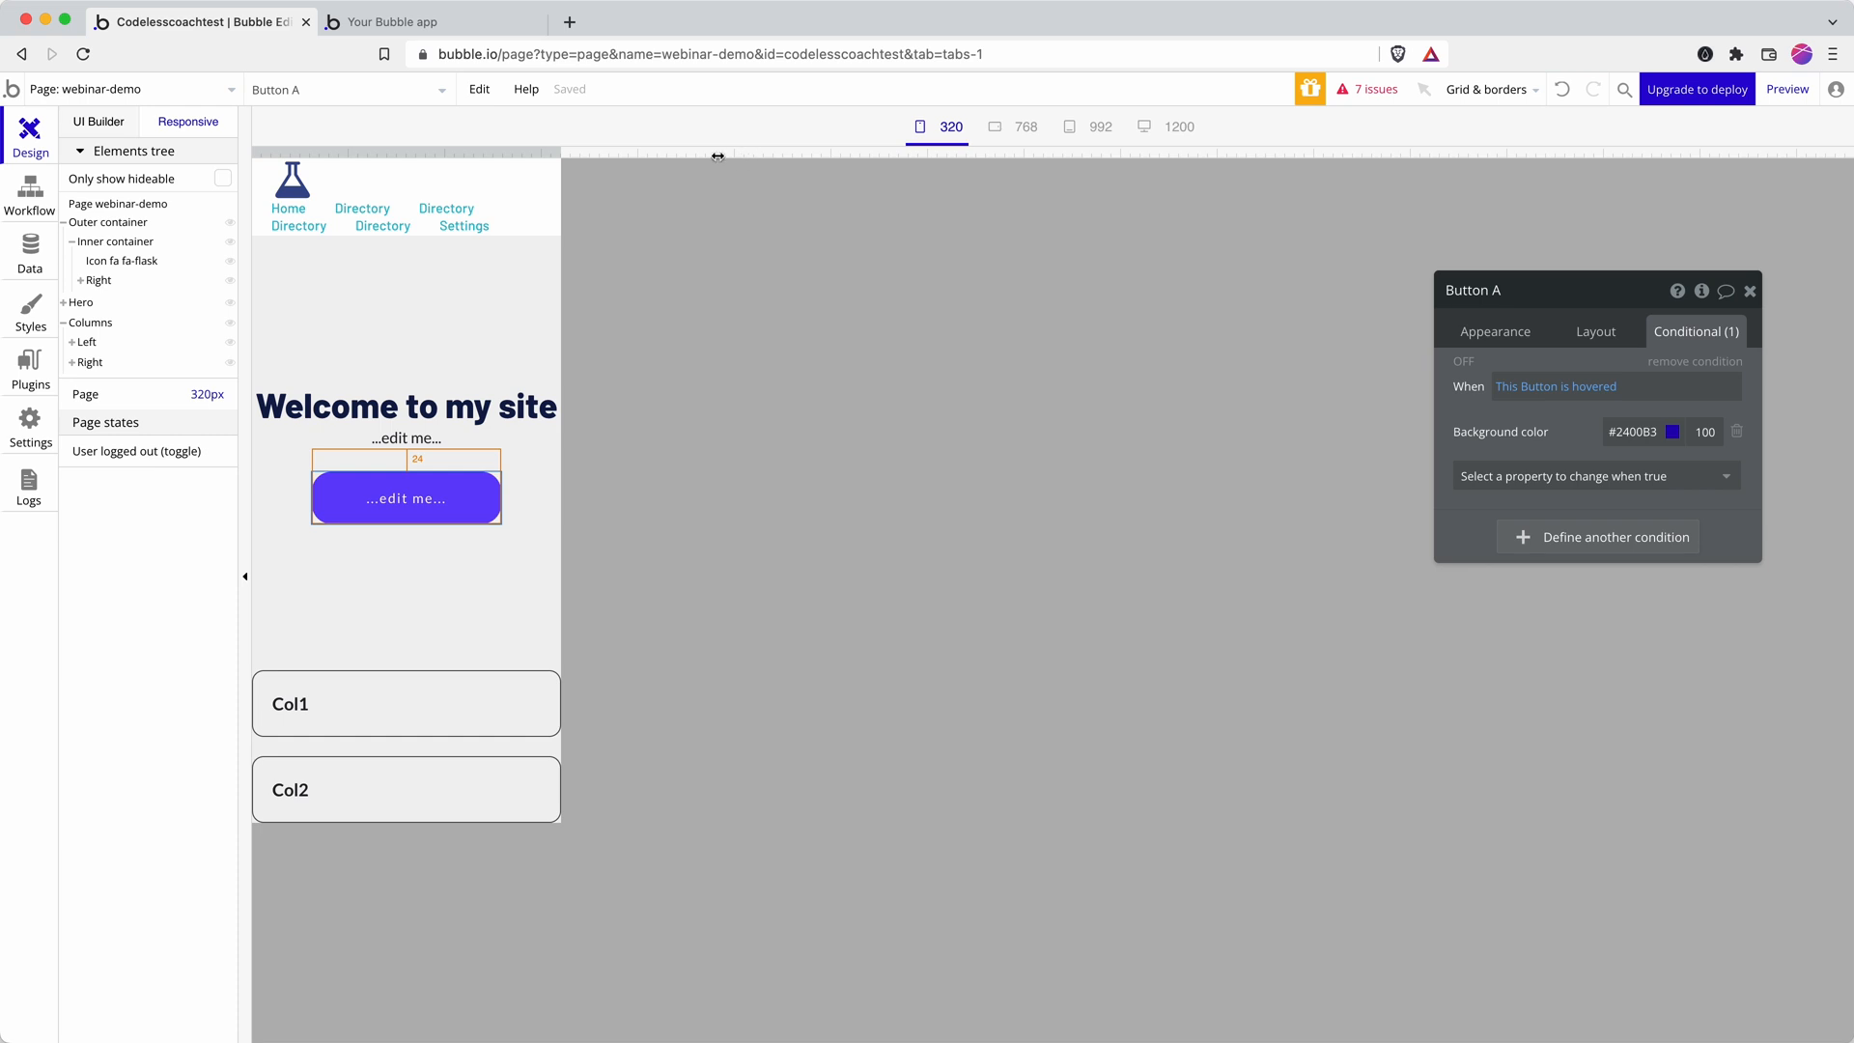